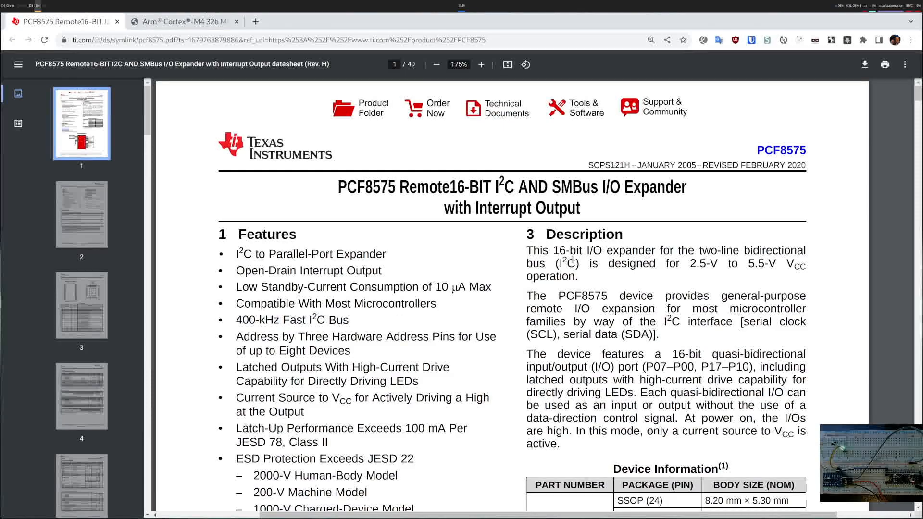
# Scroll the PCF8575 datasheet down to the section 6.1 maximum-ratings tables.
pyautogui.scroll(-3)
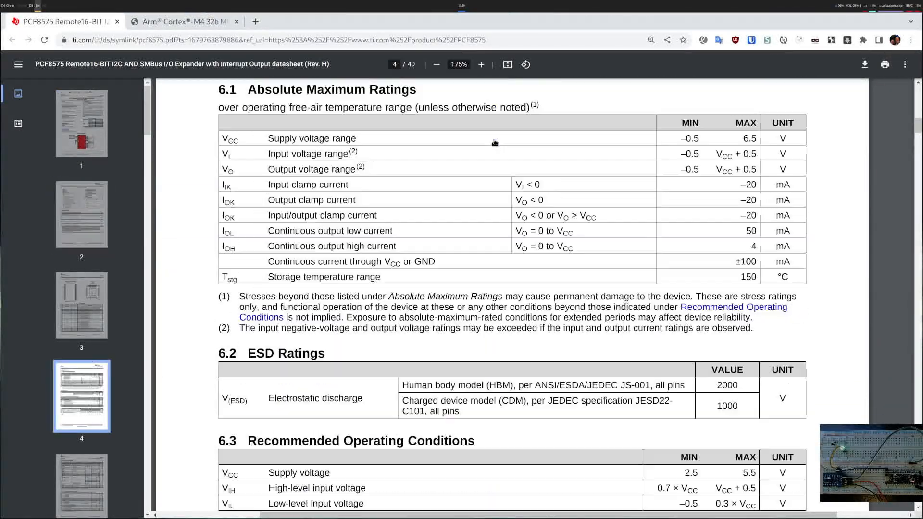
pyautogui.moveTo(519, 229)
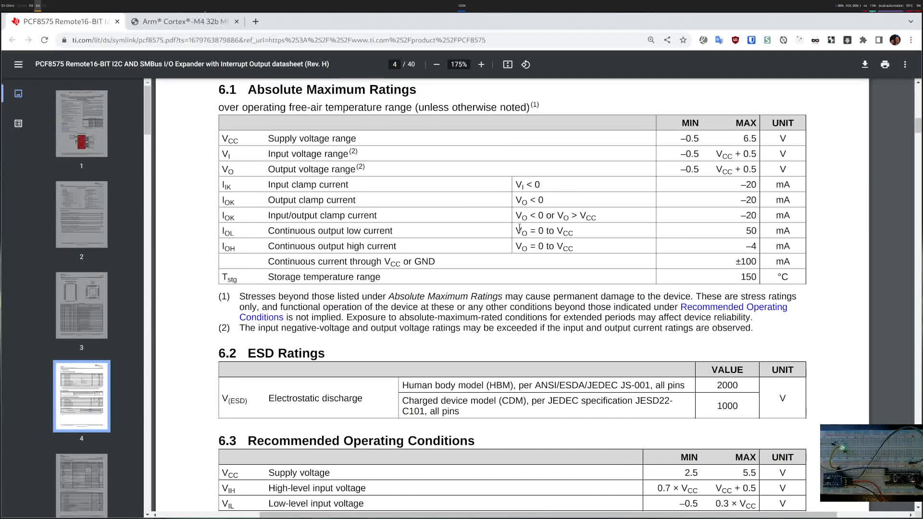
pyautogui.moveTo(771, 233)
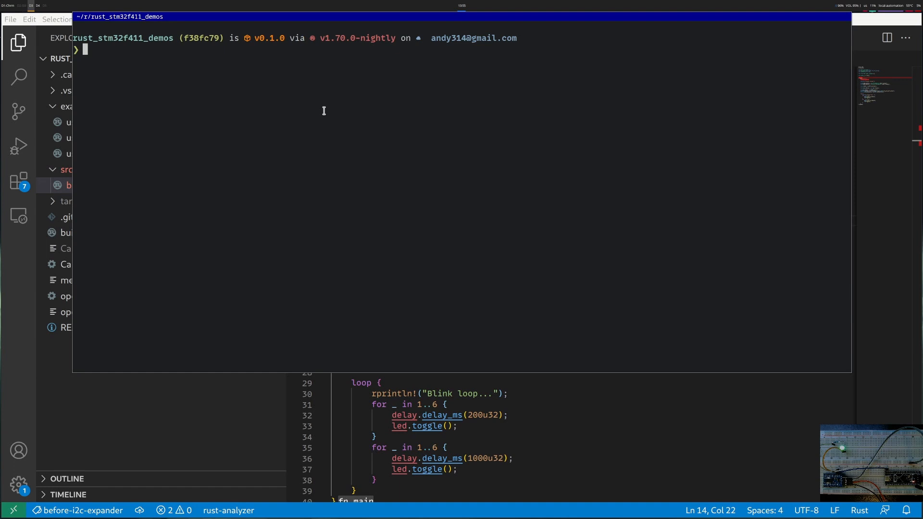
# Run cargo search pcf8575 and pick out the pcf857x crate from the results.
pyautogui.write('cargo search pcf8575')
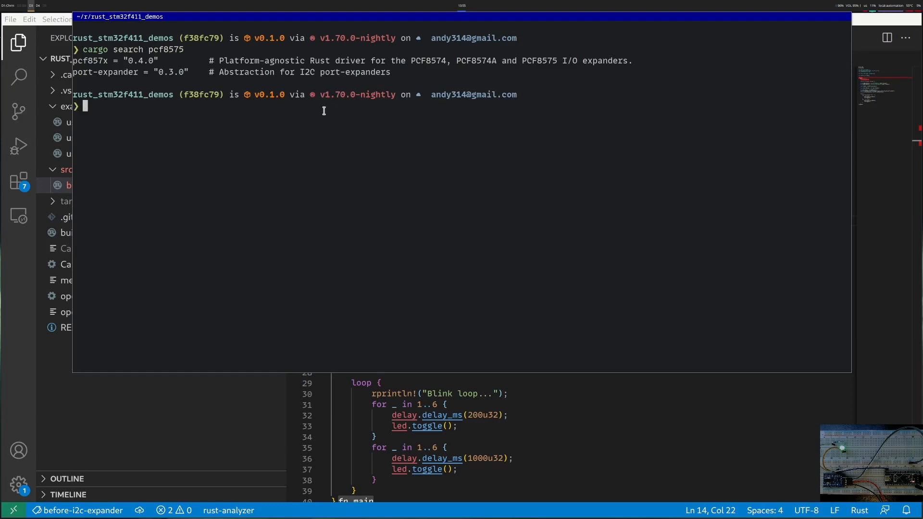
pyautogui.moveTo(538, 49)
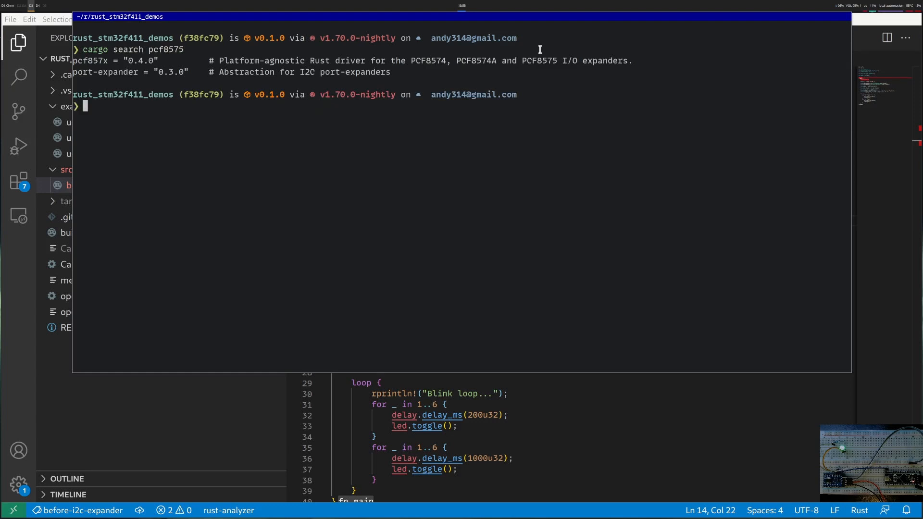
pyautogui.doubleClick(538, 60)
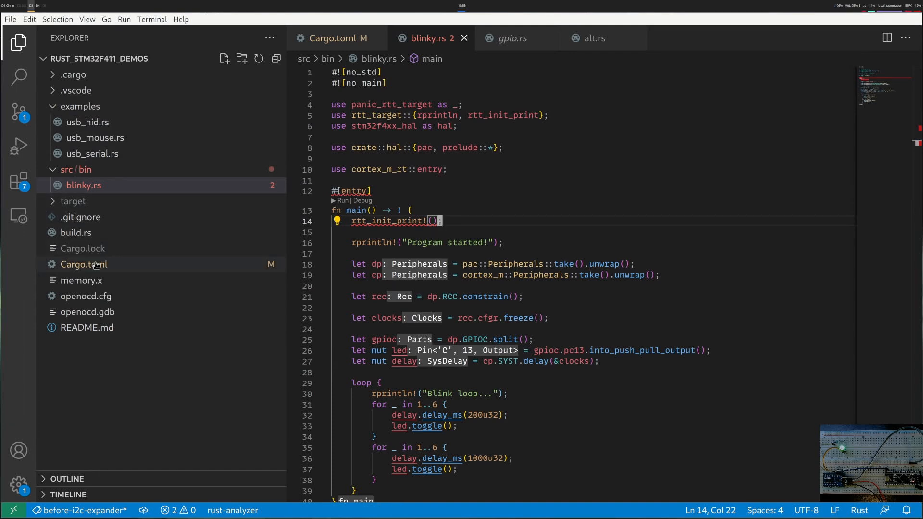
# Review Cargo.toml with pcf857x 0.4.0, then start a let line after the delay setup in blinky.rs.
pyautogui.click(333, 37)
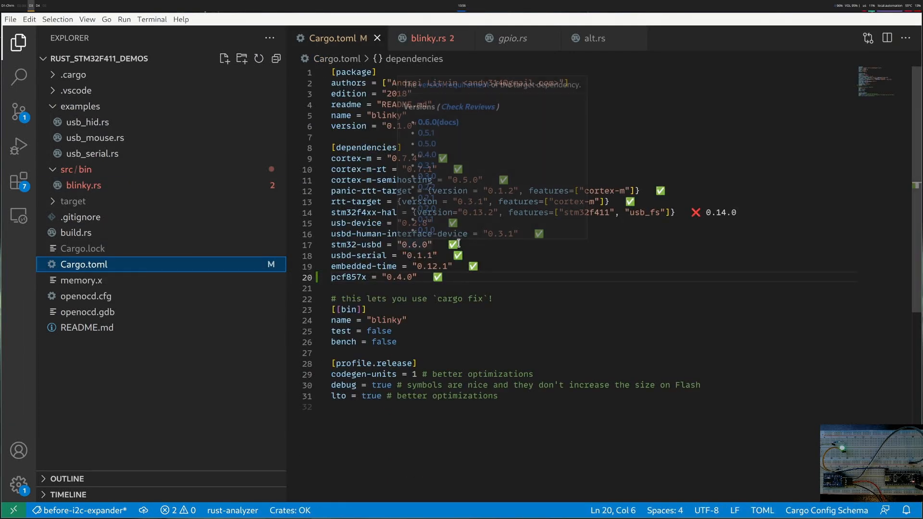
pyautogui.doubleClick(347, 277)
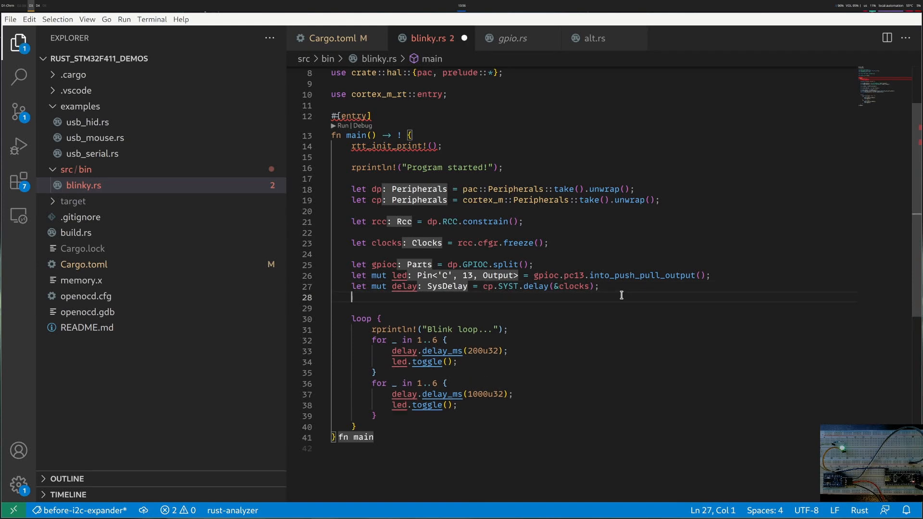
pyautogui.write('le')
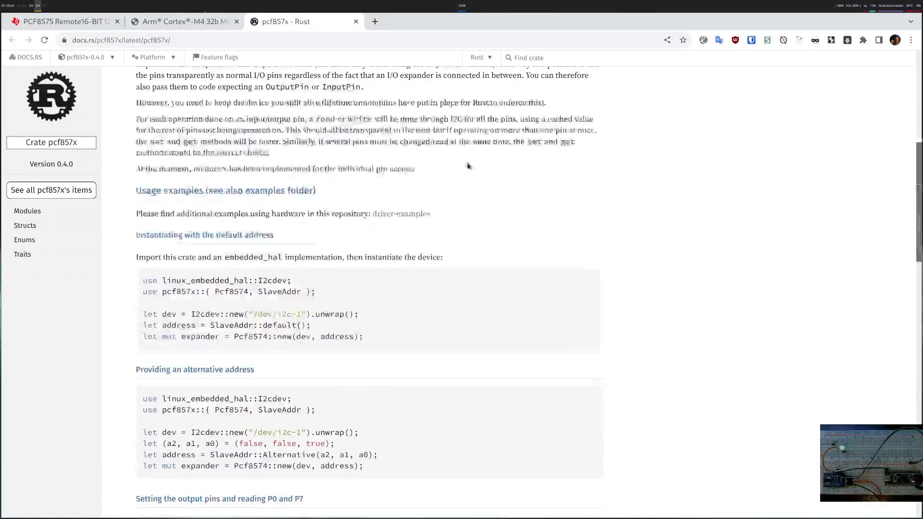
# Read the pcf857x instantiation example and copy part of it for the expander declaration.
pyautogui.scroll(-3)
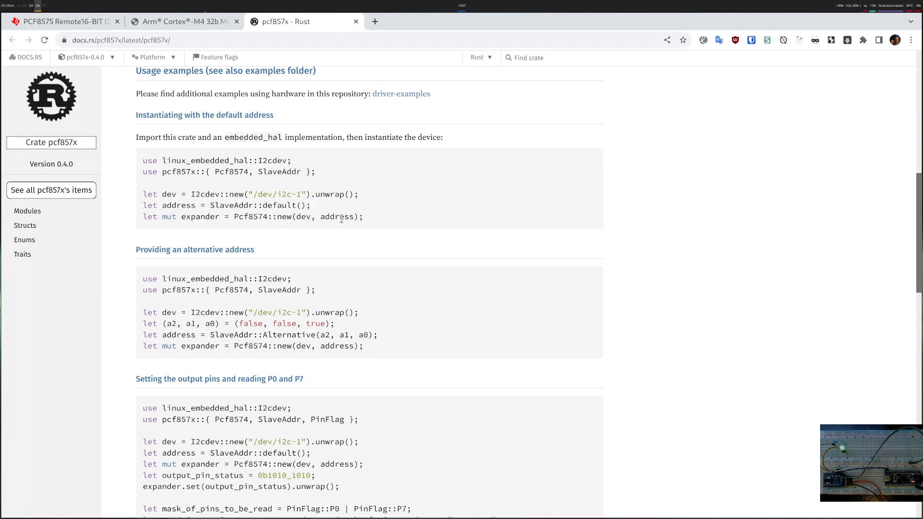
pyautogui.doubleClick(301, 216)
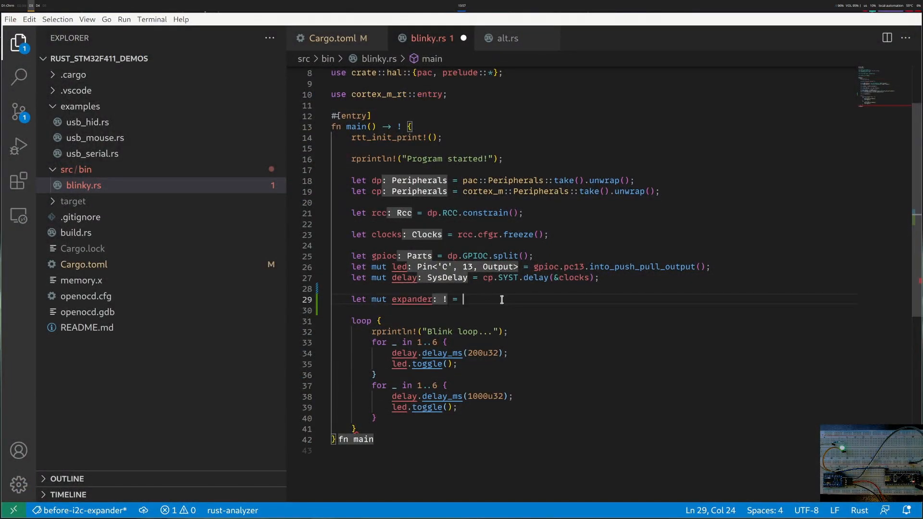
# Complete expander as Pcf8575::new(i2c, pcf857x::SlaveAddr::Default) and add a commented let line.
pyautogui.write('Pcf8575::new(')
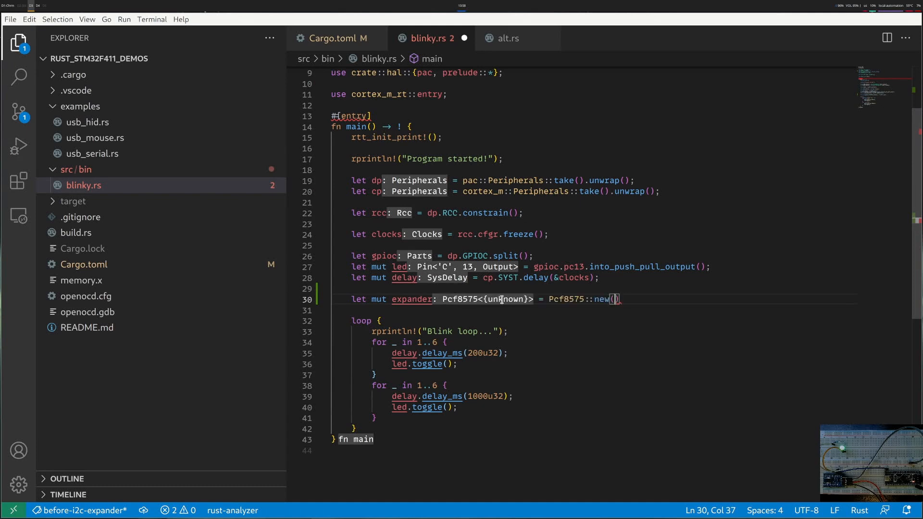
pyautogui.write('i2c, pcf857x::SlaveAddr::Default')
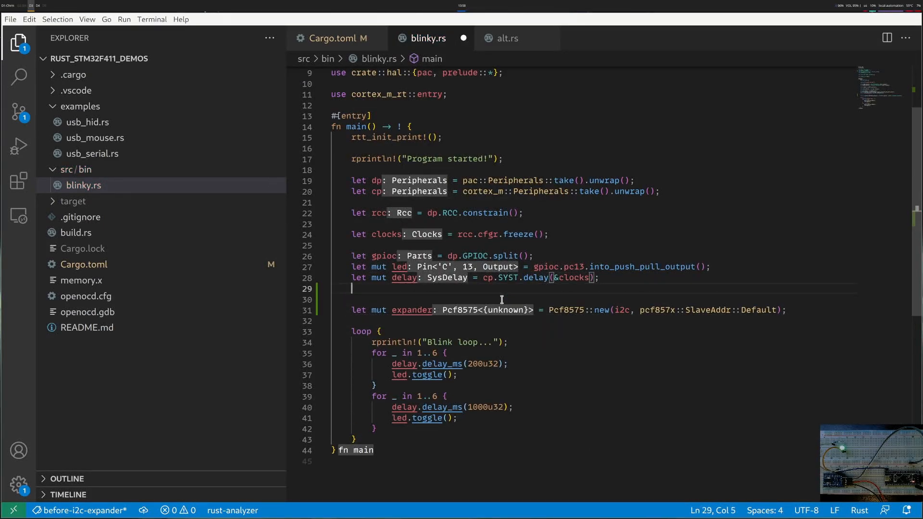
pyautogui.write('let')
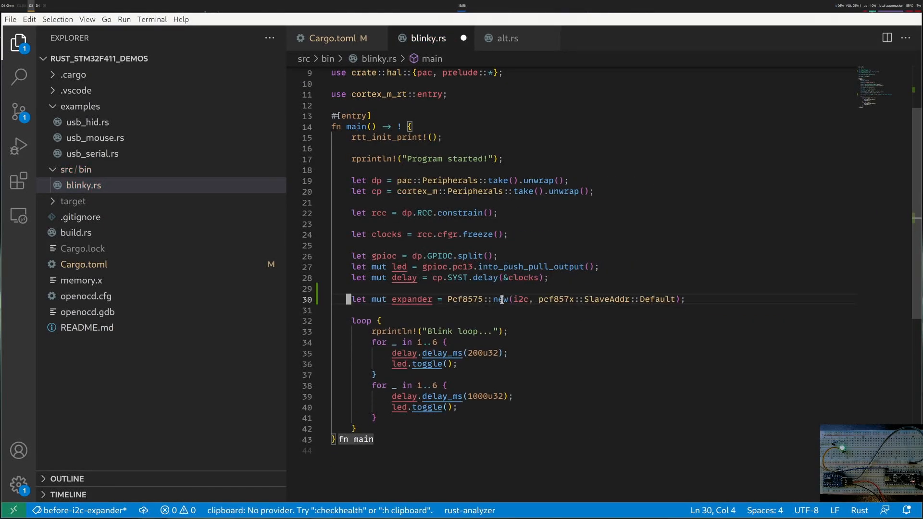
pyautogui.press('ctrl+/')
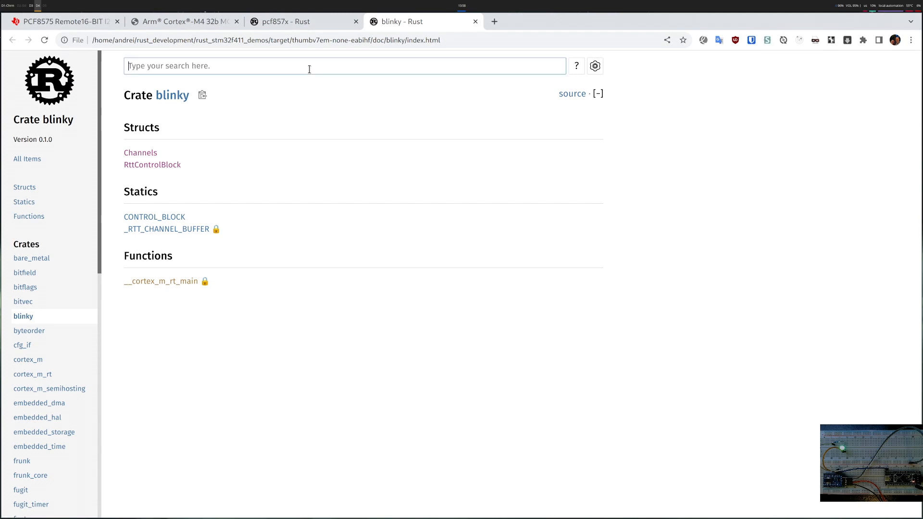
# Search the generated docs for i2c and read the stm32f4xx_hal::i2c::I2c new constructor signature.
pyautogui.write('i2c')
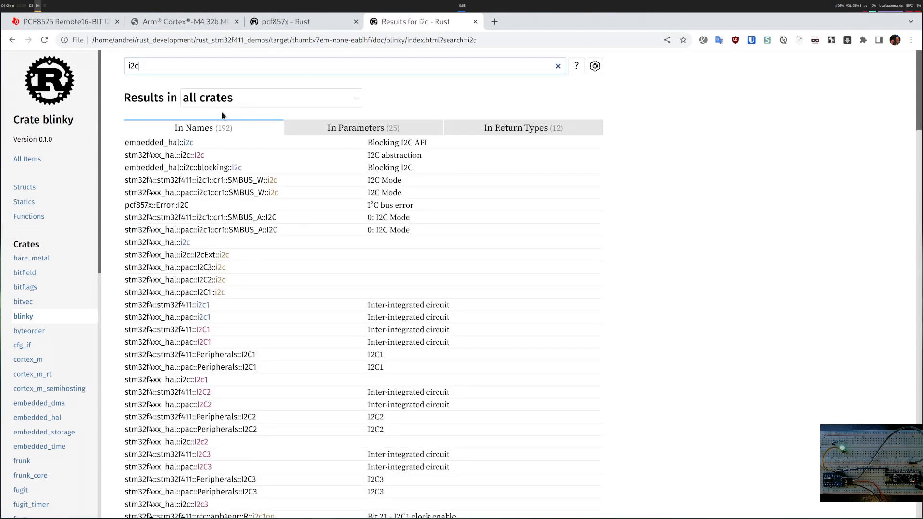
pyautogui.moveTo(165, 155)
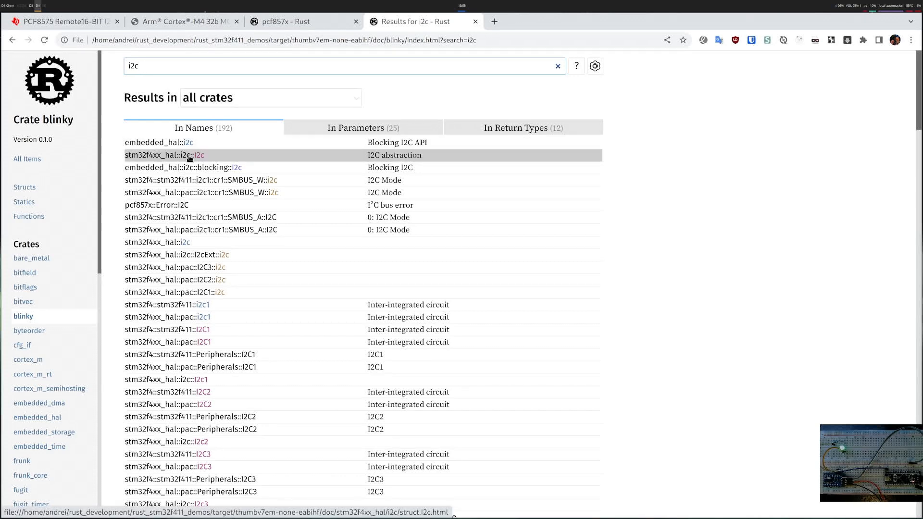
pyautogui.click(163, 155)
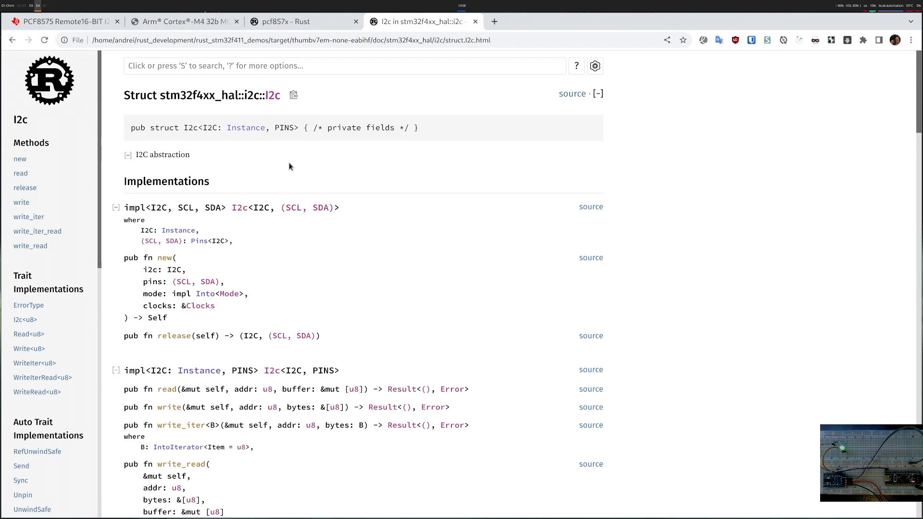
pyautogui.scroll(-3)
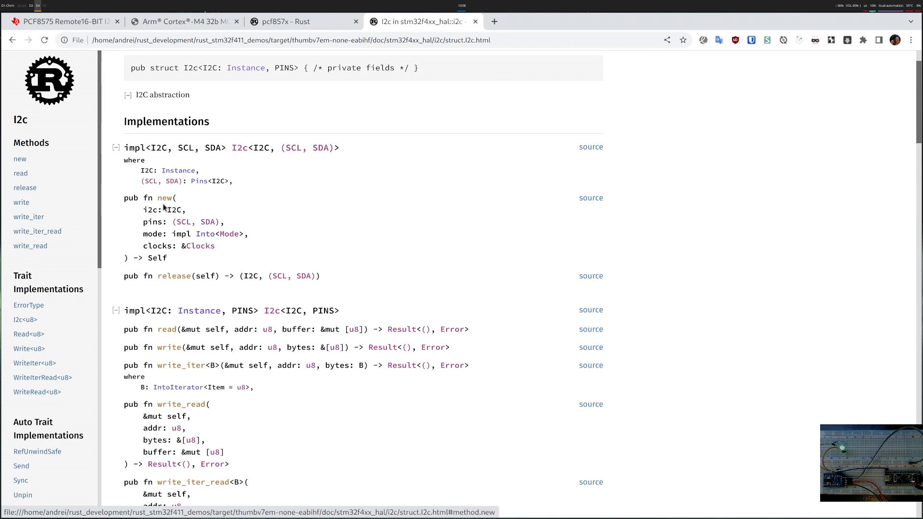
pyautogui.doubleClick(173, 210)
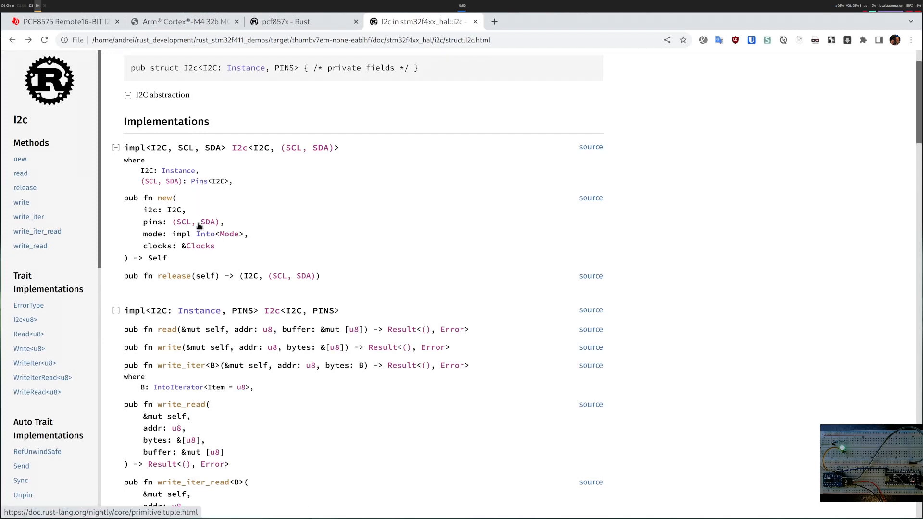
pyautogui.moveTo(209, 225)
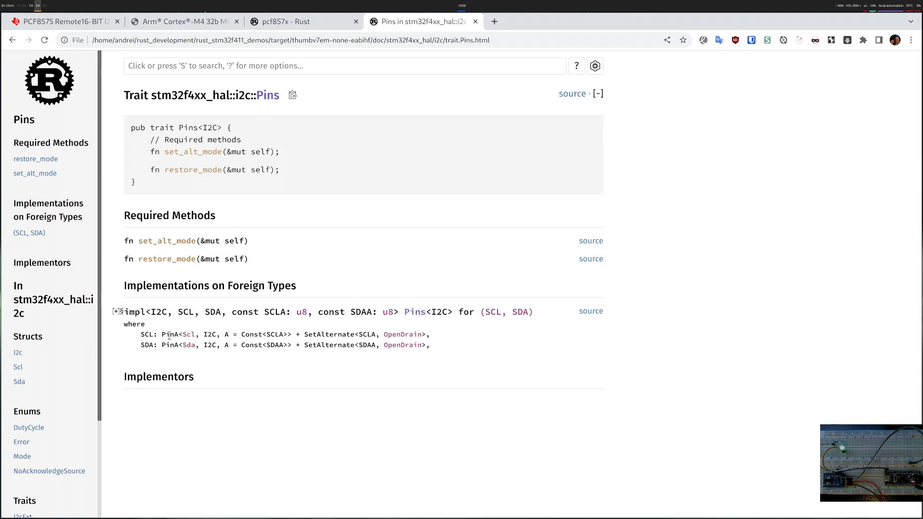
pyautogui.moveTo(328, 332)
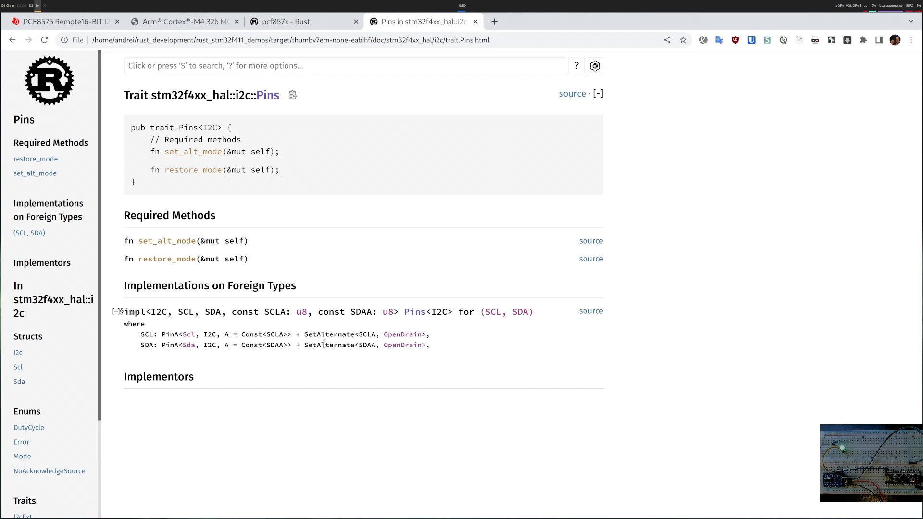
# Follow the Pins trait and Mode enum, note the Standard variant, and return to the crate index.
pyautogui.doubleClick(328, 345)
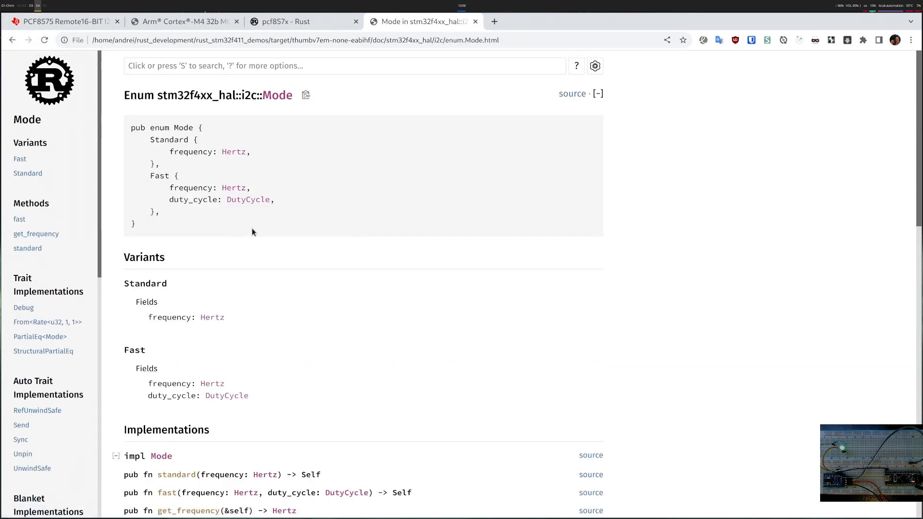
pyautogui.moveTo(277, 95)
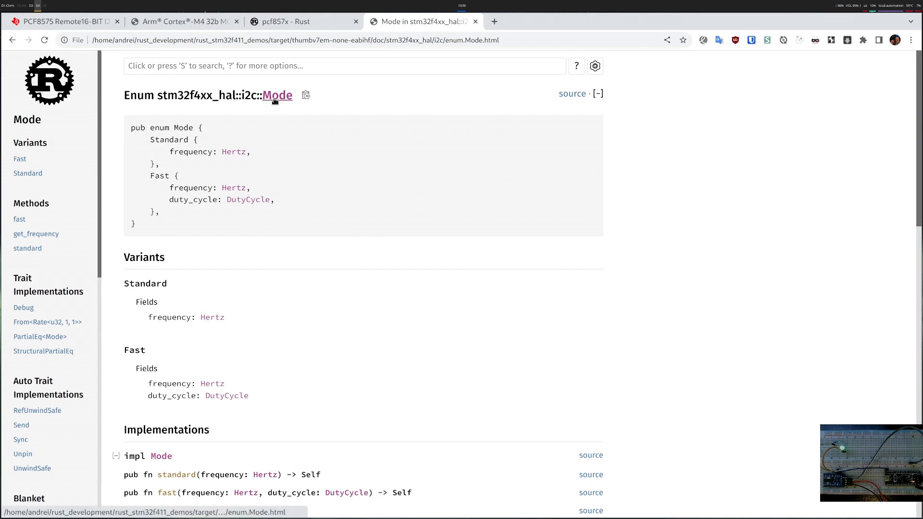
pyautogui.doubleClick(168, 139)
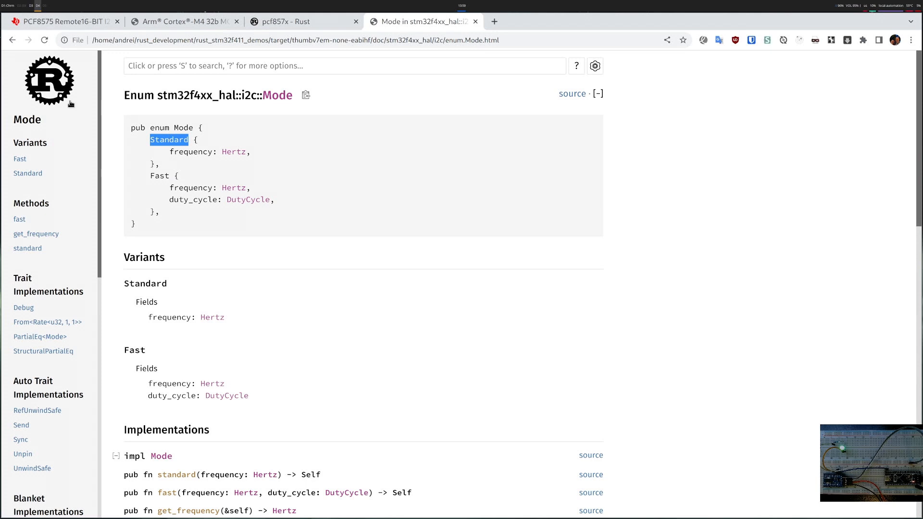
pyautogui.click(25, 319)
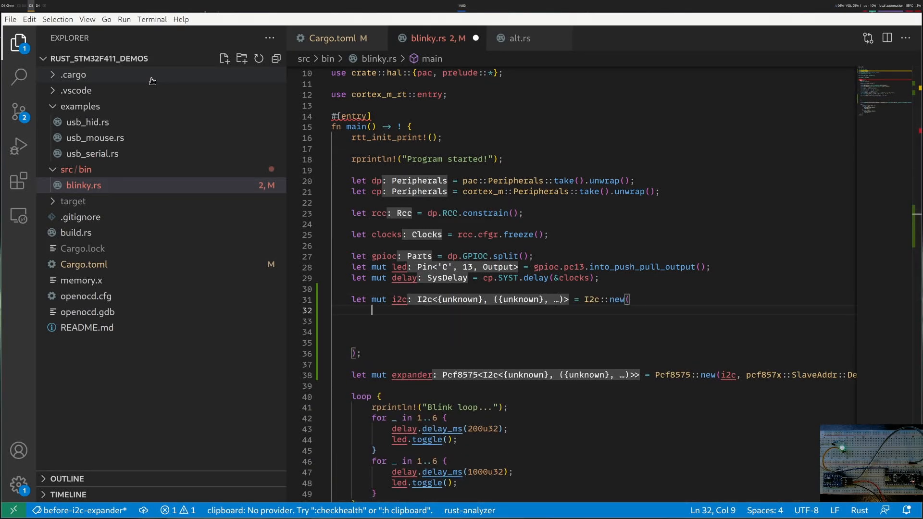
# Fill I2c::new with dp.I2C1, (scl, sda), Mode::Standard { frequency: 100.kHz() } and &clocks.
pyautogui.write('dp.I')
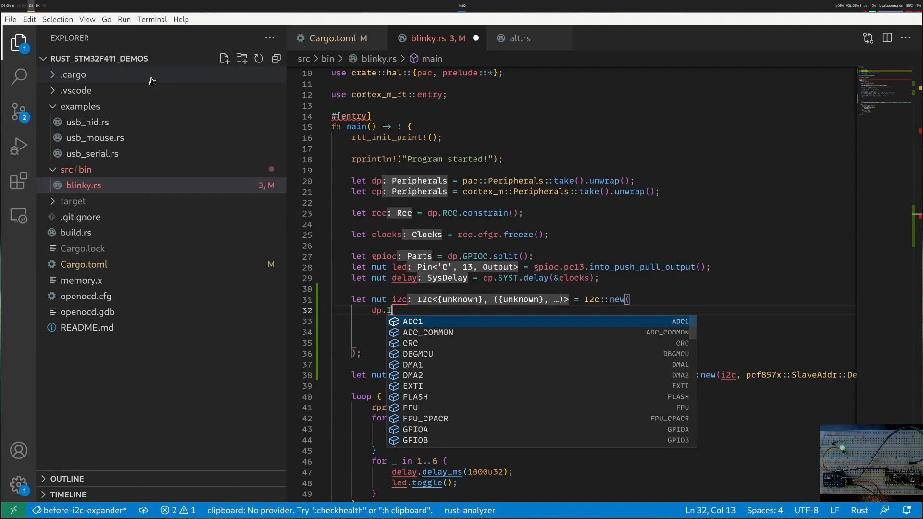
pyautogui.write('2C1,')
pyautogui.click(603, 321)
pyautogui.write('(')
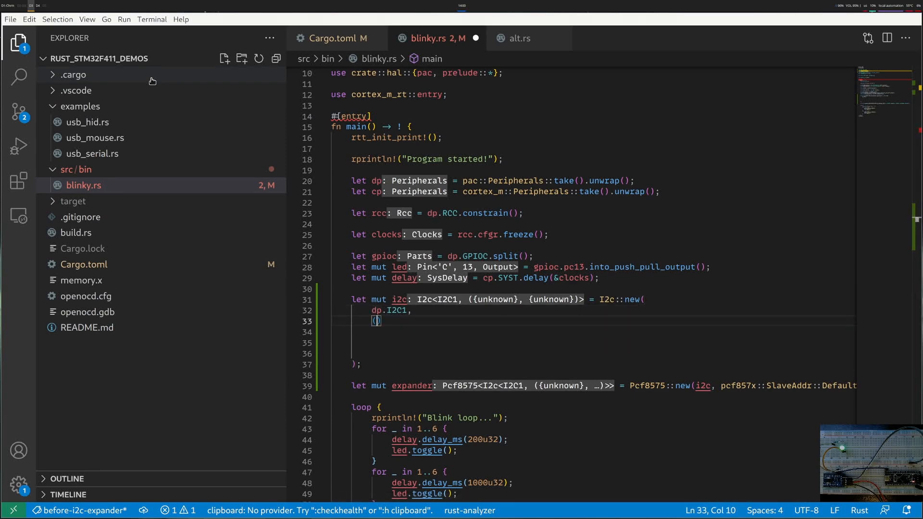
pyautogui.write('Mode::Standard { frequency: 100')
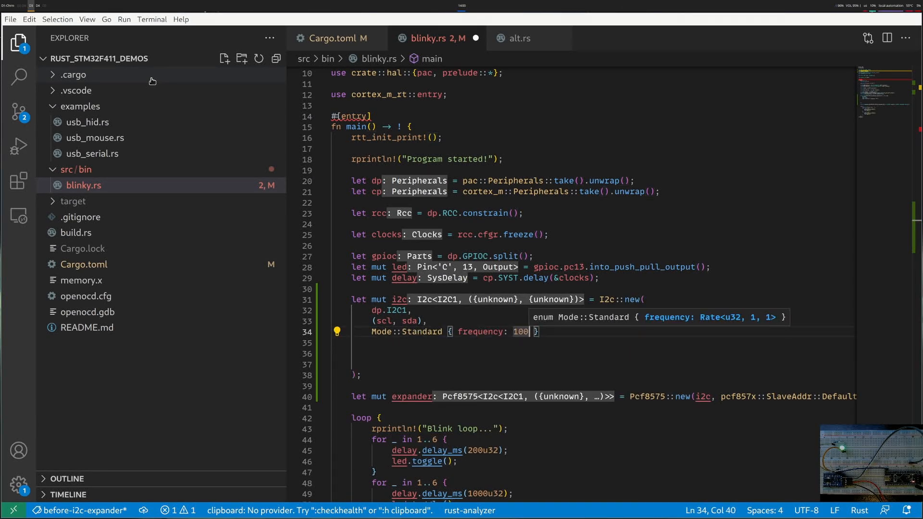
pyautogui.write('.kz')
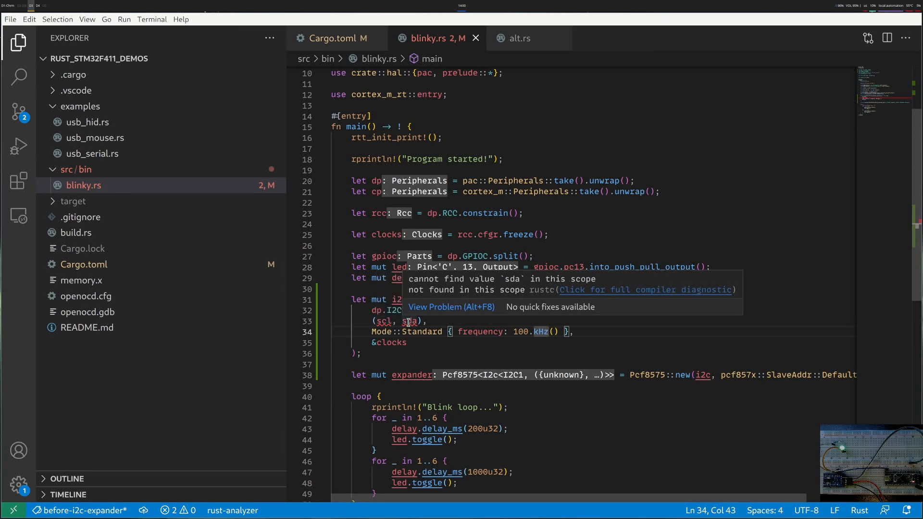
# Add let mut scl = gpioc.pc1 (and sda from pc2) on a new line above the i2c setup.
pyautogui.click(347, 277)
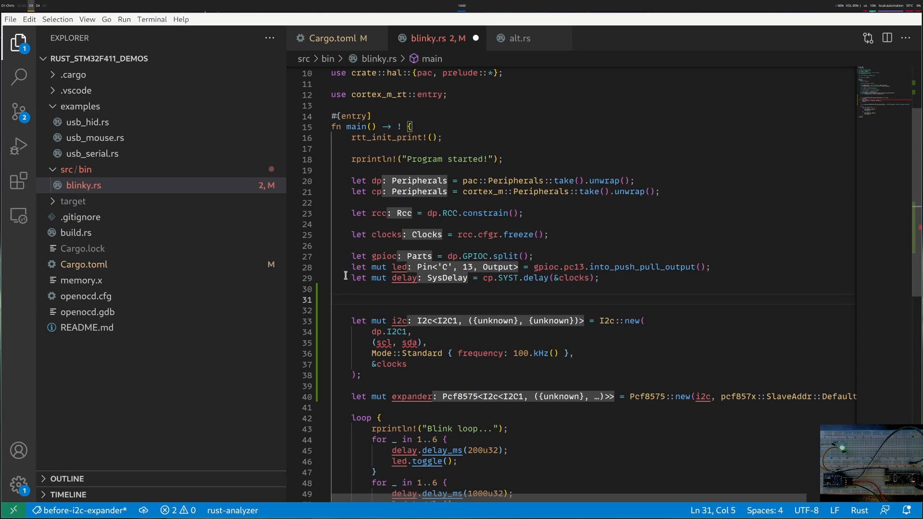
pyautogui.write('let mut scl = gpioc.pc1;')
pyautogui.click(593, 309)
pyautogui.write('let mut sda = gpioc.pc2;')
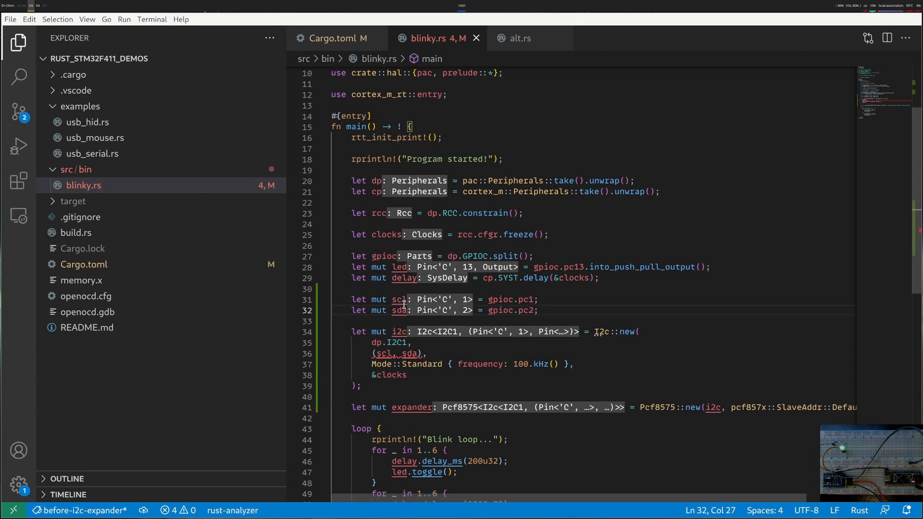
pyautogui.moveTo(385, 353)
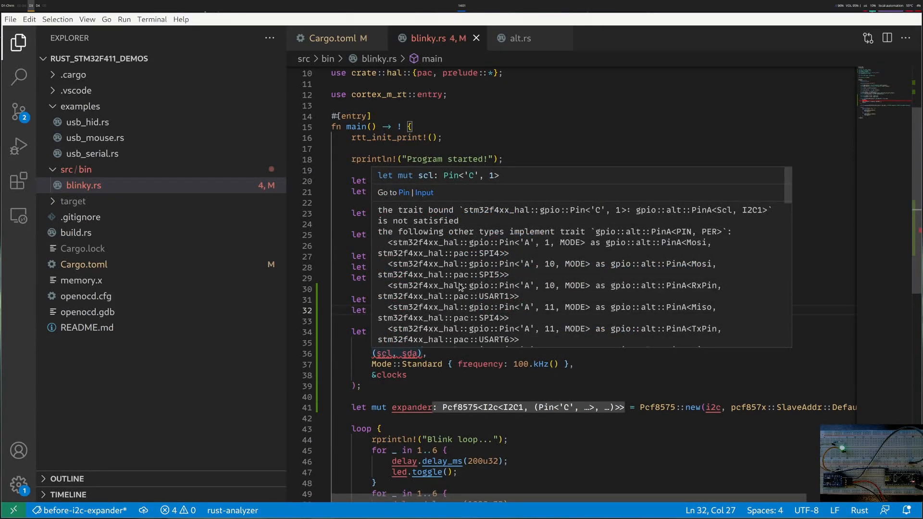
pyautogui.moveTo(608, 239)
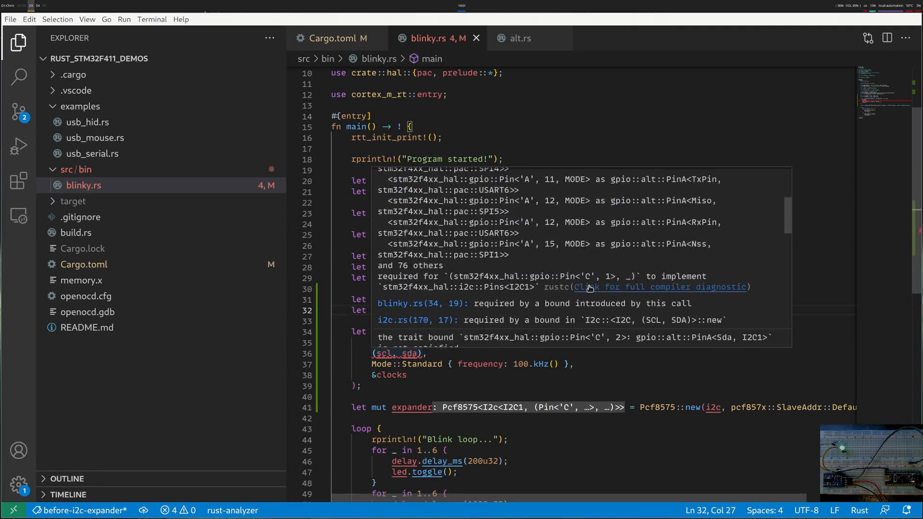
pyautogui.moveTo(596, 326)
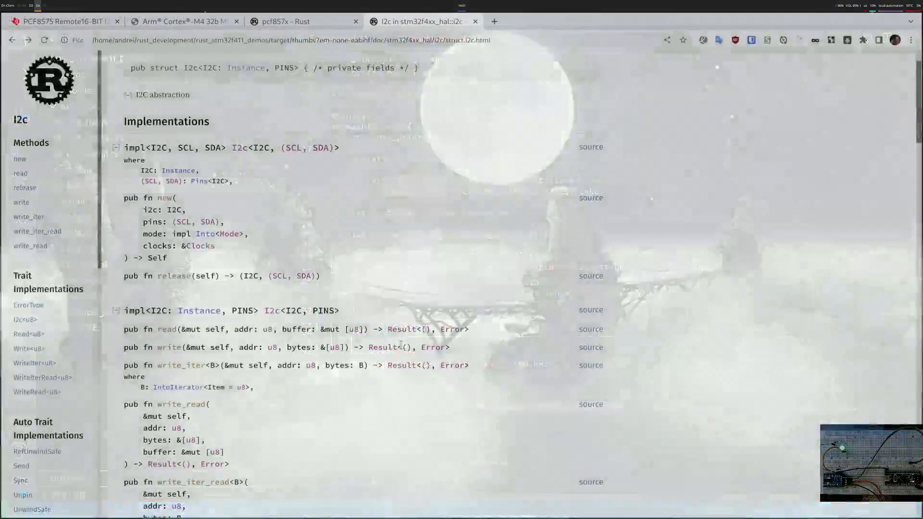
# Search the STM32F411 datasheet for I2C1 and step through the pin-table matches (PB6–PB9), then return to blinky.rs.
pyautogui.click(183, 21)
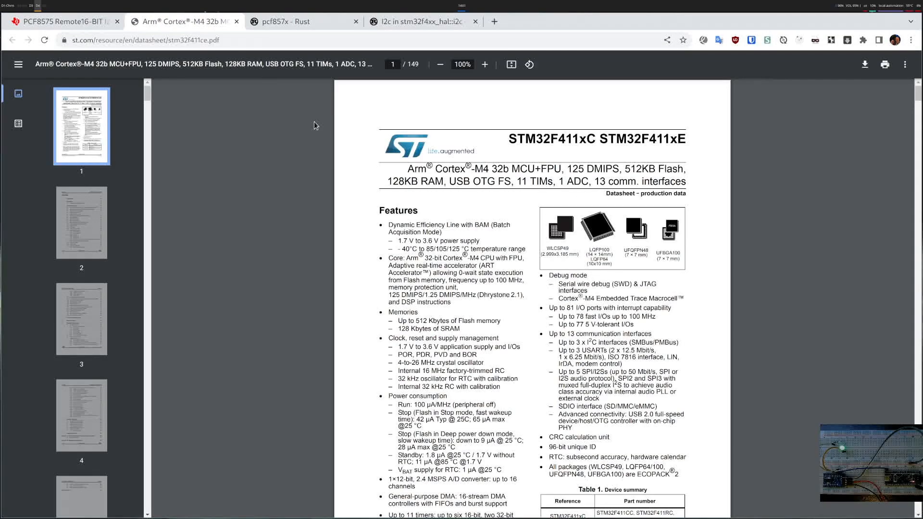
pyautogui.write('I2C1')
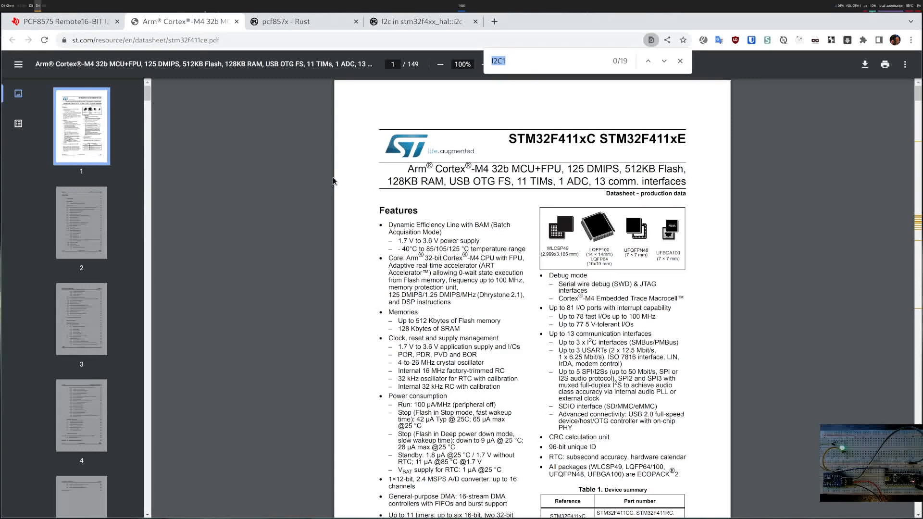
pyautogui.click(663, 60)
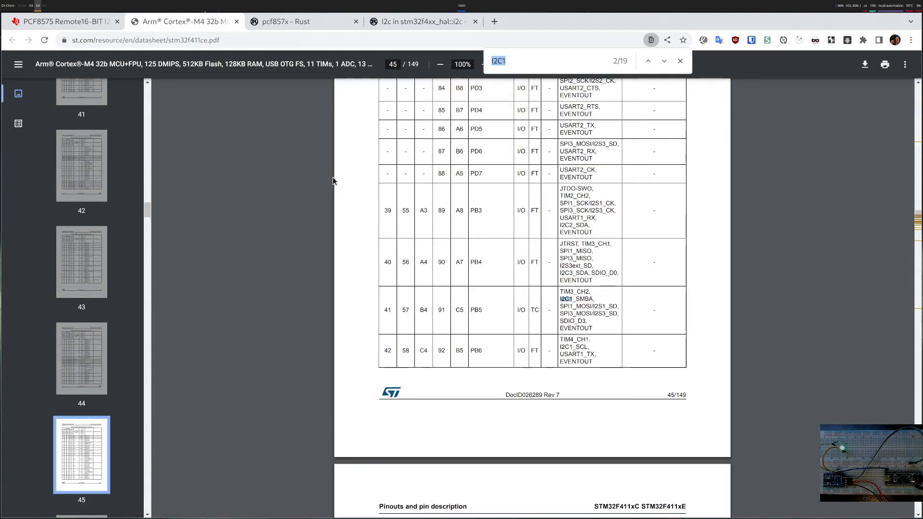
pyautogui.click(663, 61)
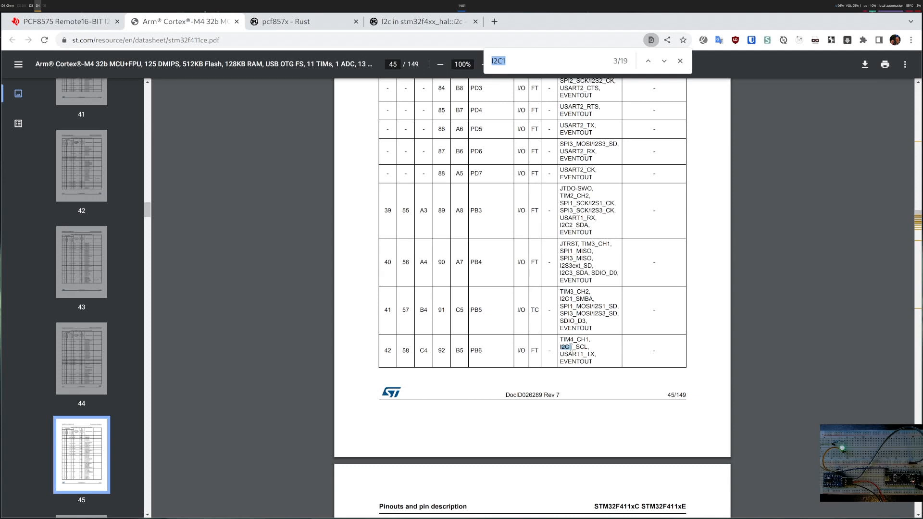
pyautogui.click(646, 61)
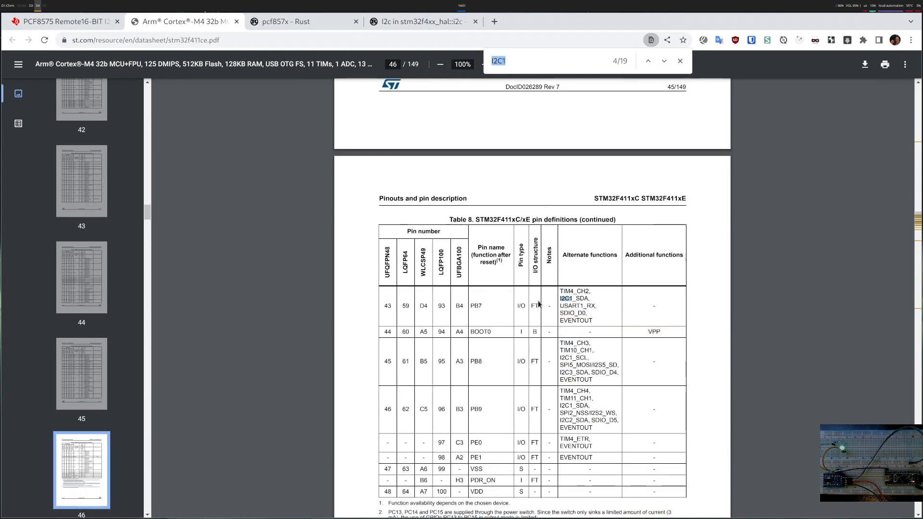
pyautogui.moveTo(520, 54)
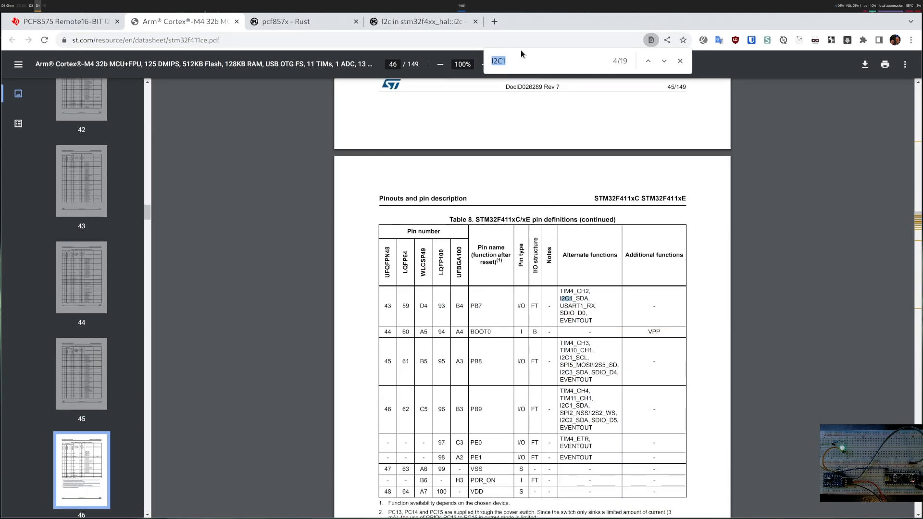
pyautogui.click(664, 61)
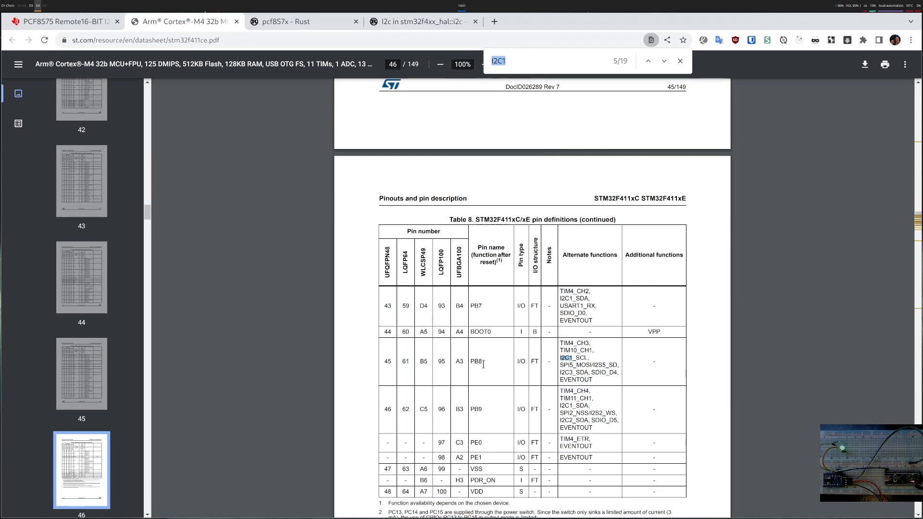
pyautogui.moveTo(539, 381)
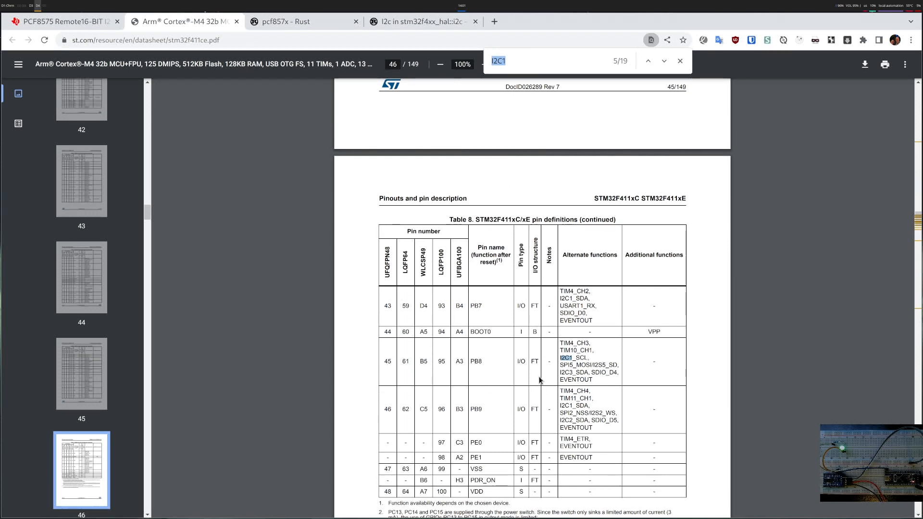
pyautogui.click(663, 60)
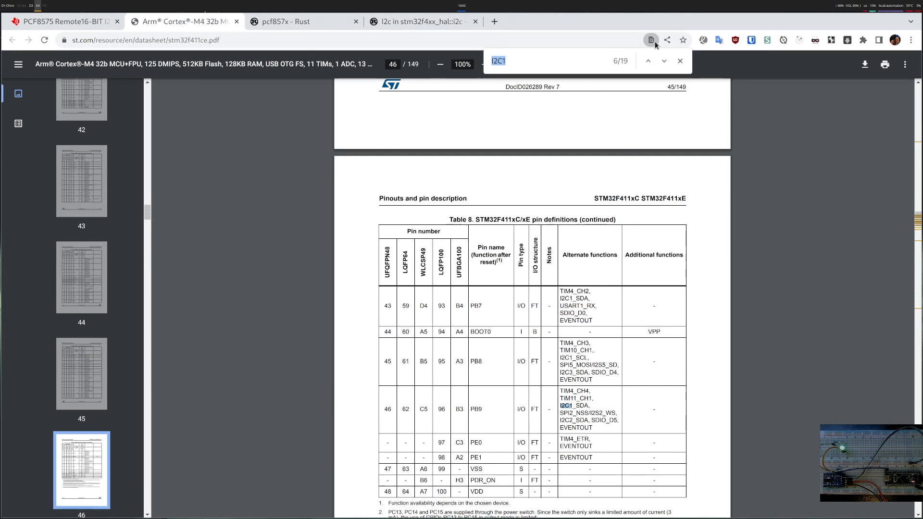
pyautogui.click(680, 61)
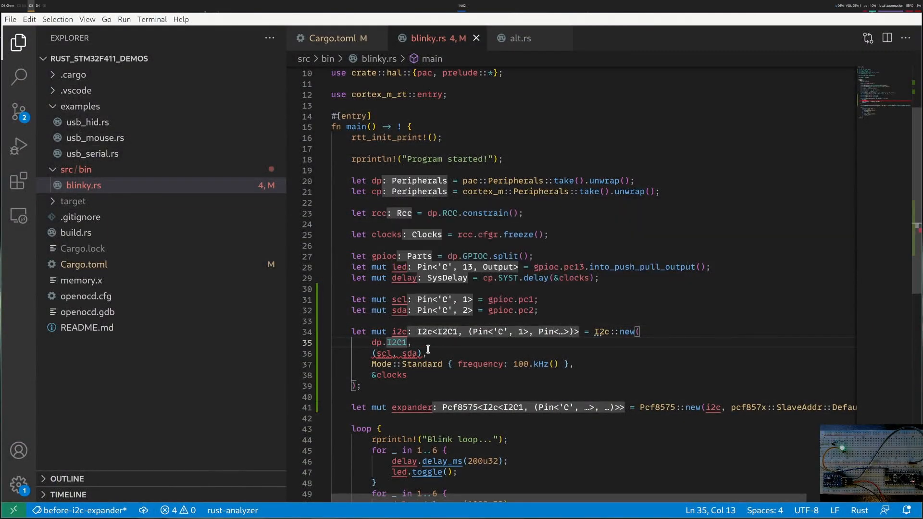
pyautogui.moveTo(491, 330)
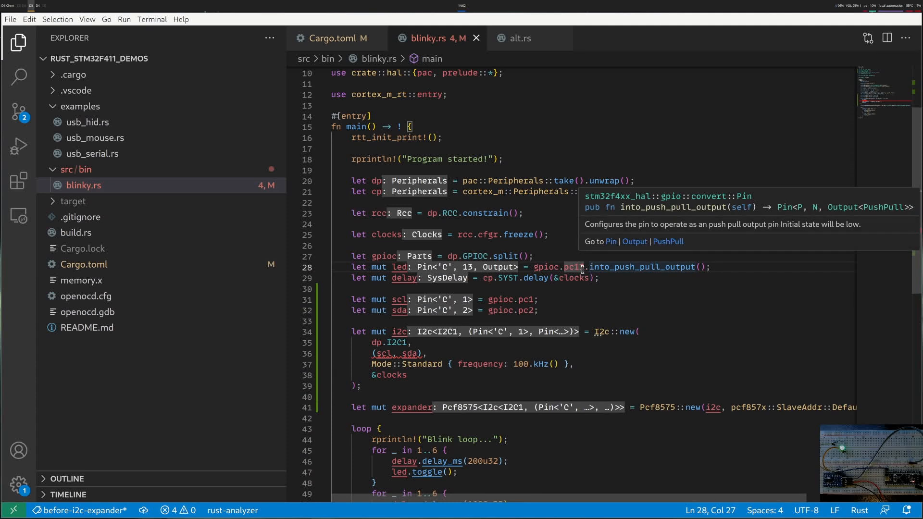
# Go to the type definition of pc13 to open the HAL's gpio.rs pin table.
pyautogui.rightClick(579, 266)
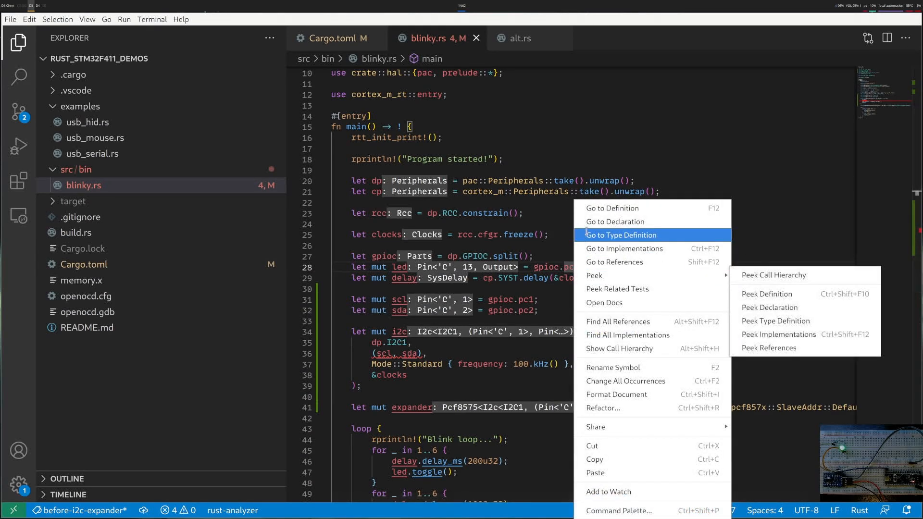
pyautogui.click(621, 234)
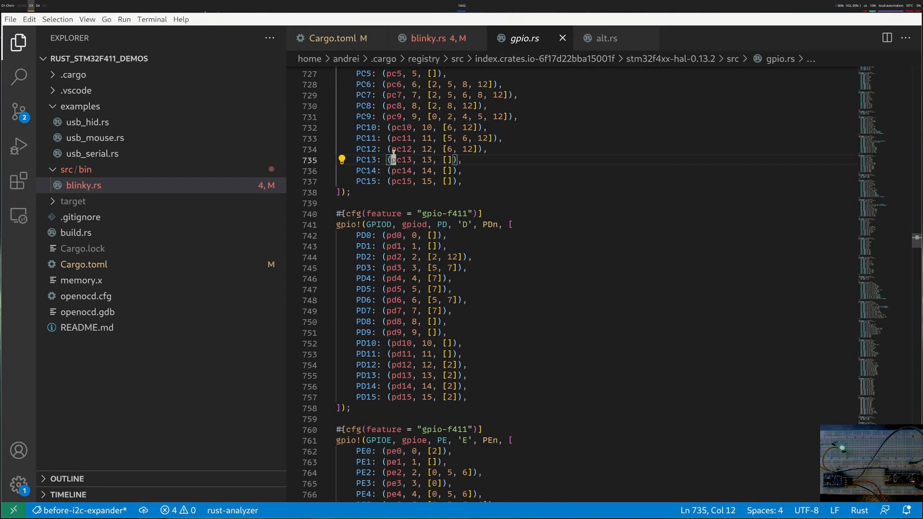
pyautogui.moveTo(562, 72)
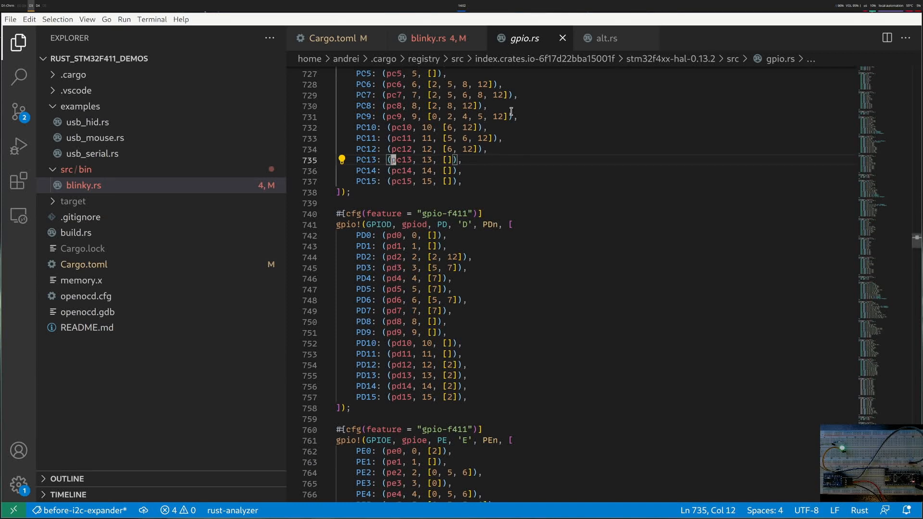
pyautogui.moveTo(540, 98)
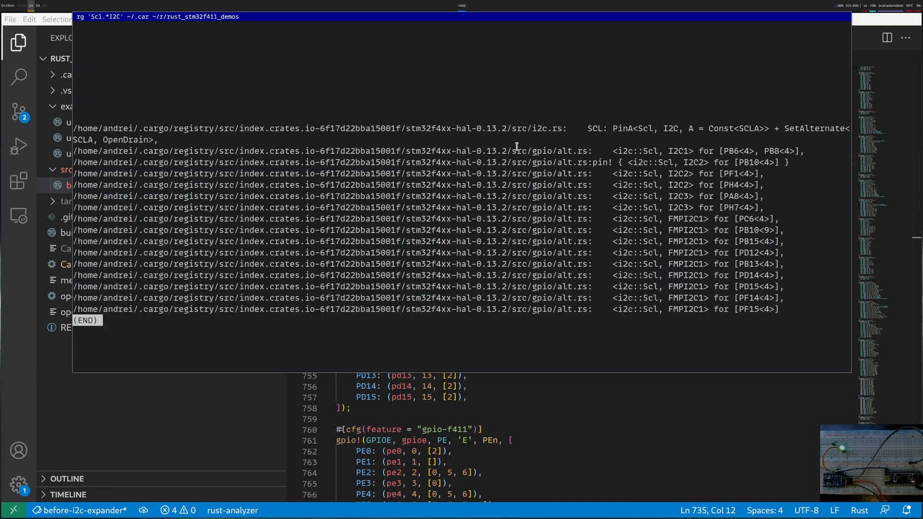
pyautogui.moveTo(565, 177)
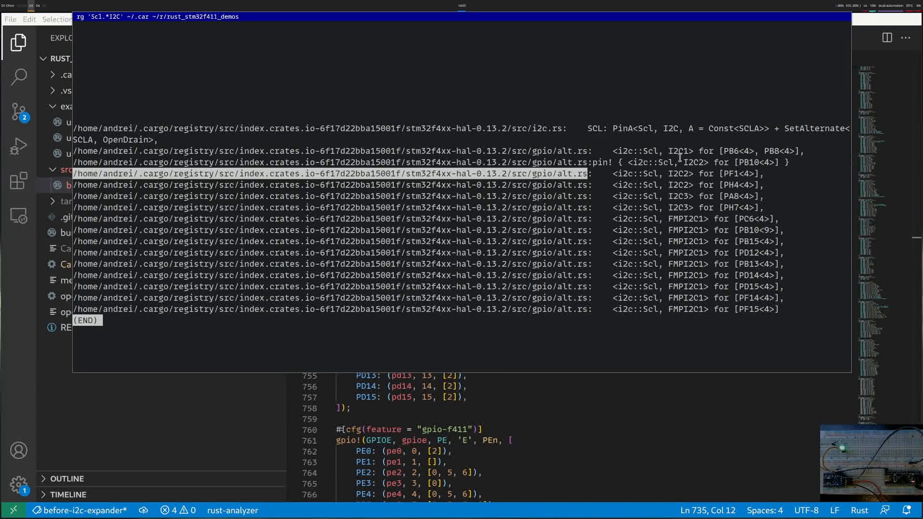
pyautogui.moveTo(443, 255)
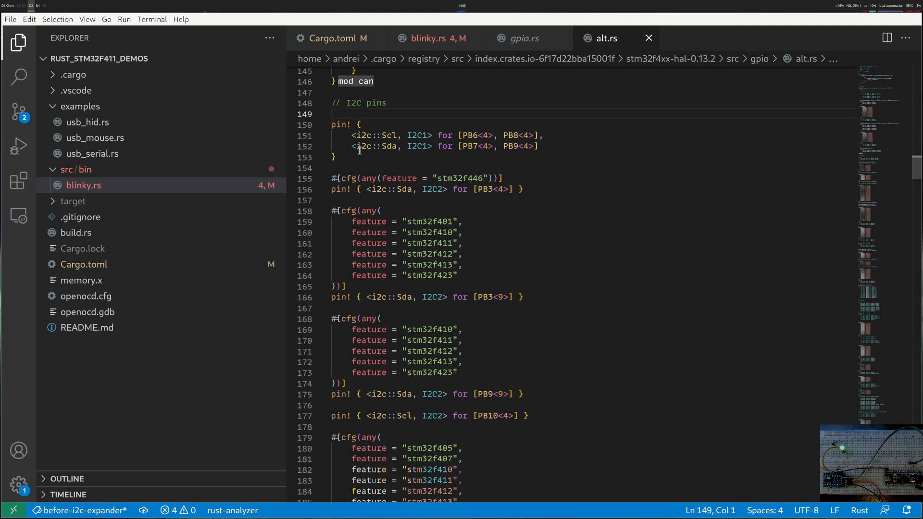
# Read the HAL's I2C pin! entries for PB3/PB6/PB7 and switch scl/sda to gpiob.pb6 and pb7.
pyautogui.doubleClick(374, 135)
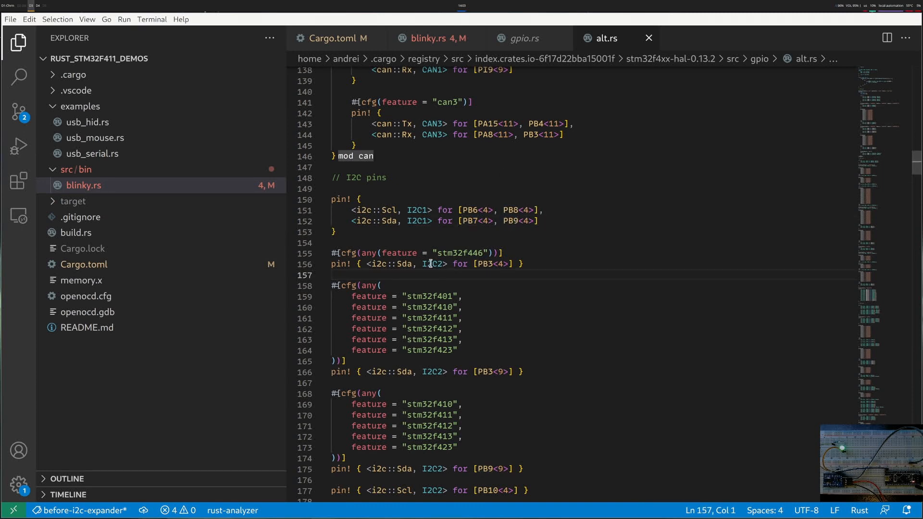
pyautogui.doubleClick(483, 263)
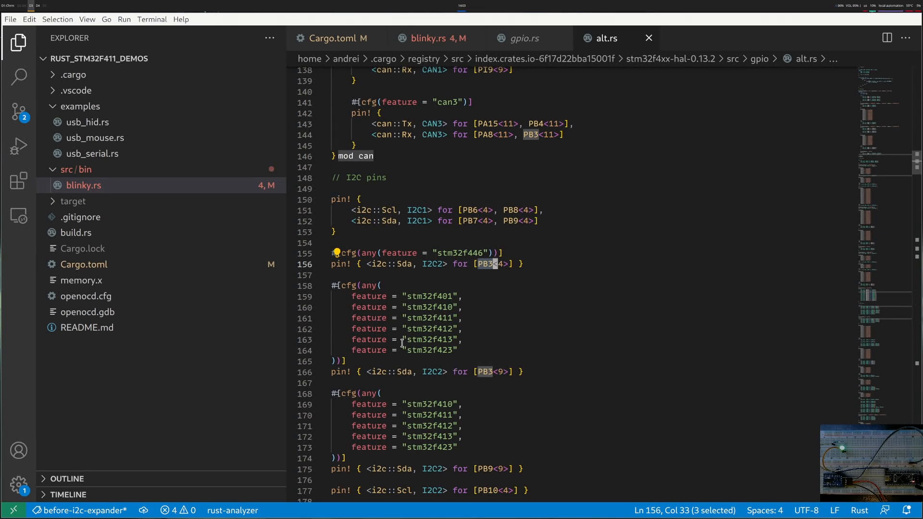
pyautogui.doubleClick(429, 296)
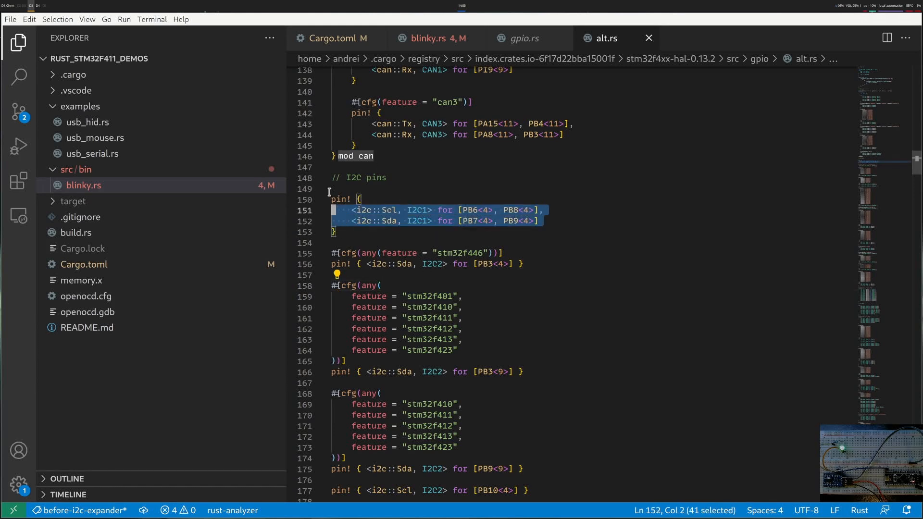
pyautogui.click(469, 211)
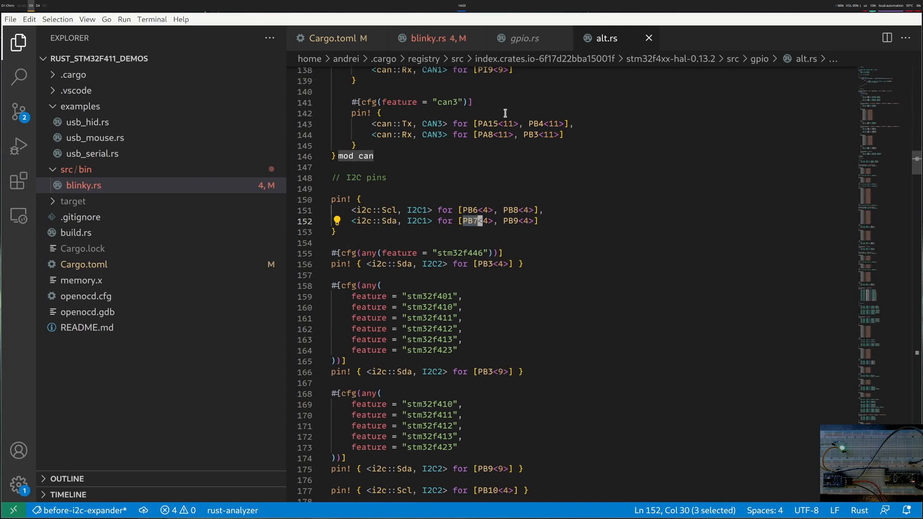
pyautogui.click(435, 38)
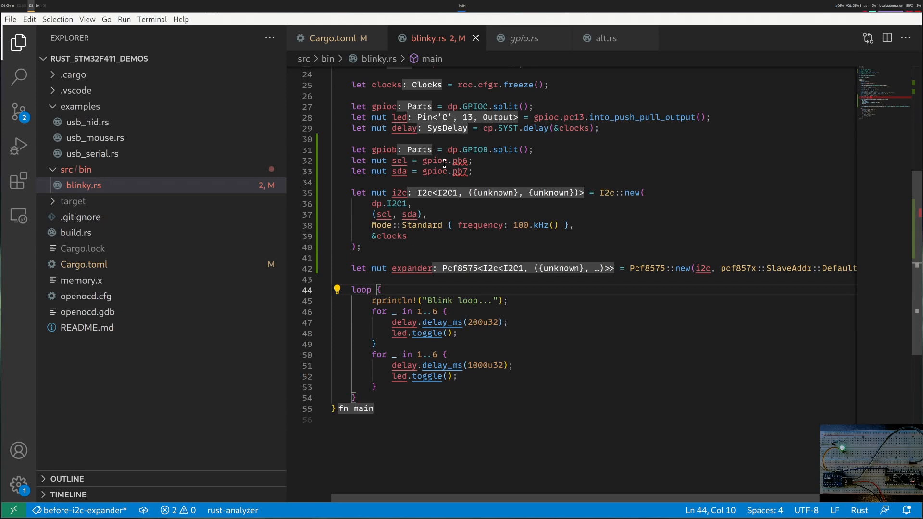
# Add the line let mut led = expander.split().b0; below the expander setup.
pyautogui.click(445, 171)
pyautogui.write('b')
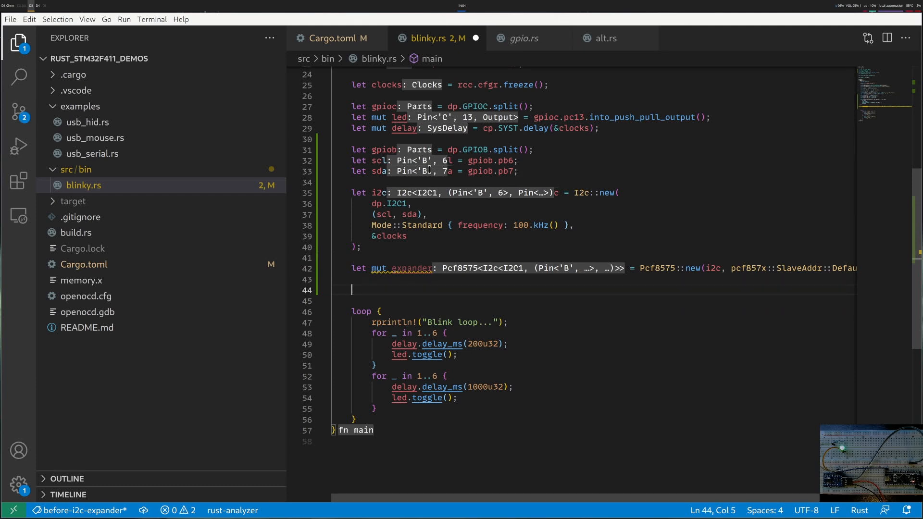
pyautogui.write('let mut led = expander.split().b0;')
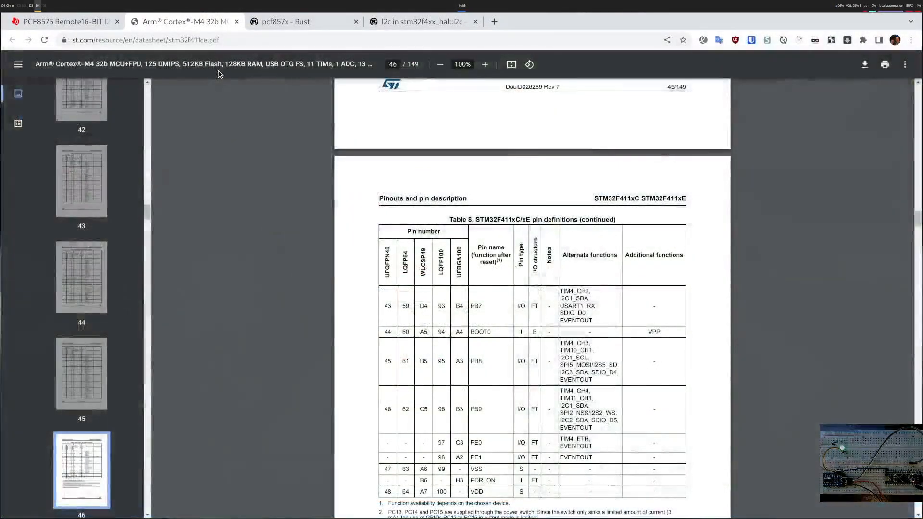
# In the pcf857x docs search p0, view Parts::p0, its P0 pin type and the OutputPin trait.
pyautogui.click(289, 22)
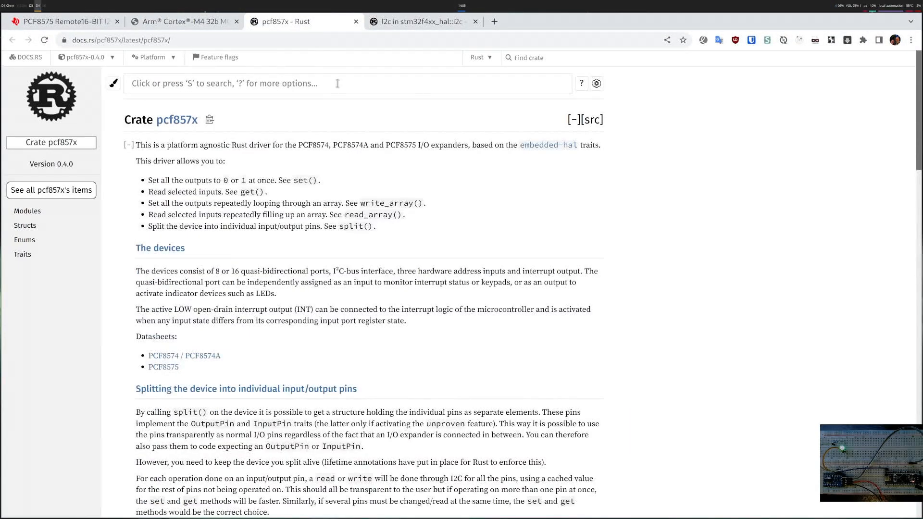
pyautogui.write('p0')
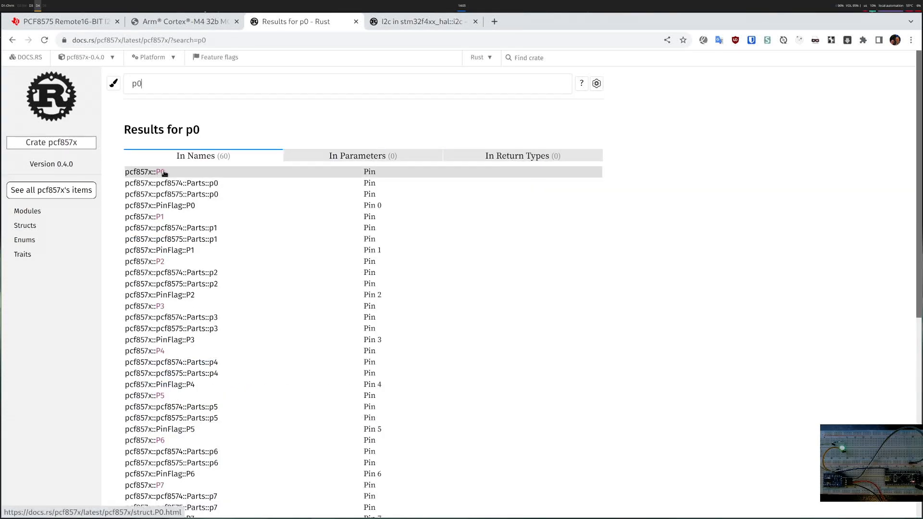
pyautogui.click(171, 194)
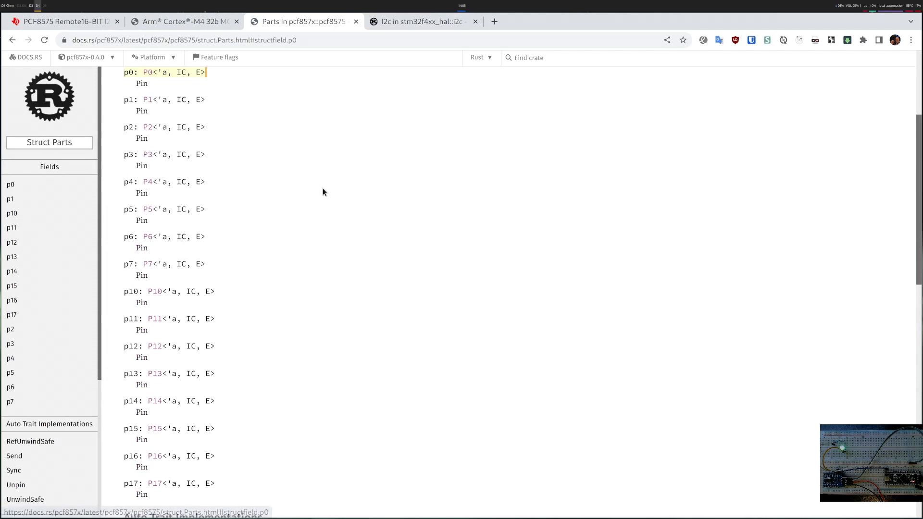
pyautogui.click(148, 72)
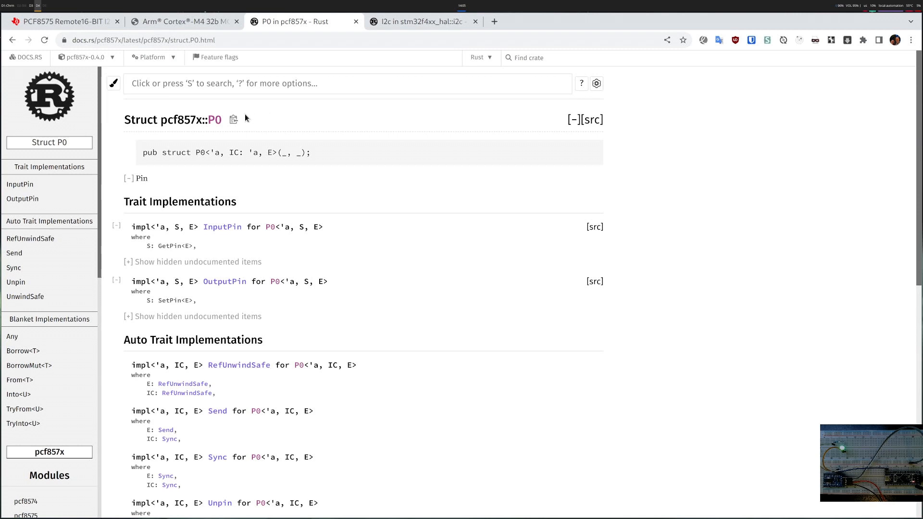
pyautogui.moveTo(224, 281)
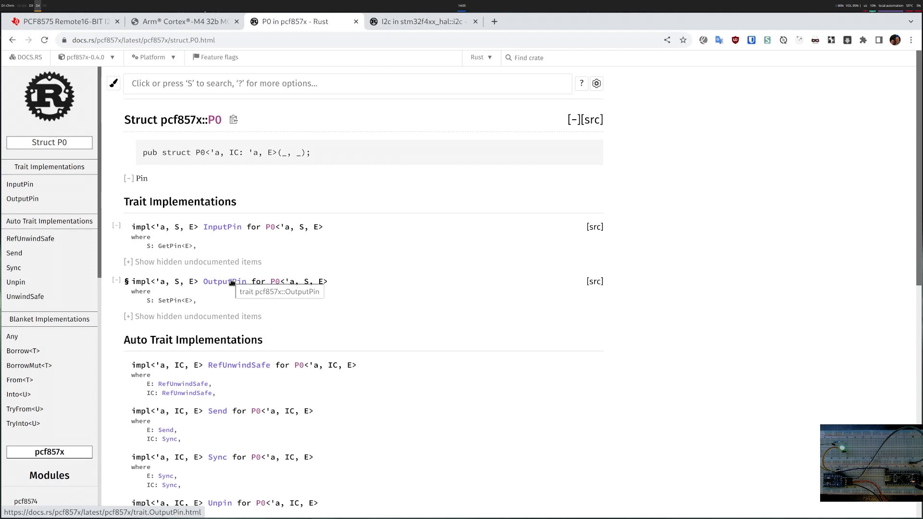
pyautogui.click(222, 281)
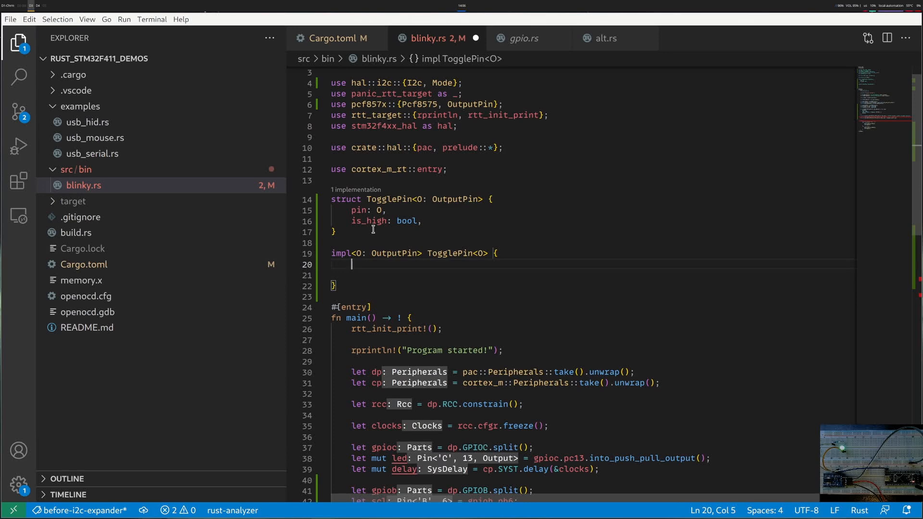
# Write TogglePin's fn new(pin) and fn toggle using self.pin.set_state with PinState High or Low.
pyautogui.write('fn new(pin: 0)')
pyautogui.write('Self{pin, is_high: false')
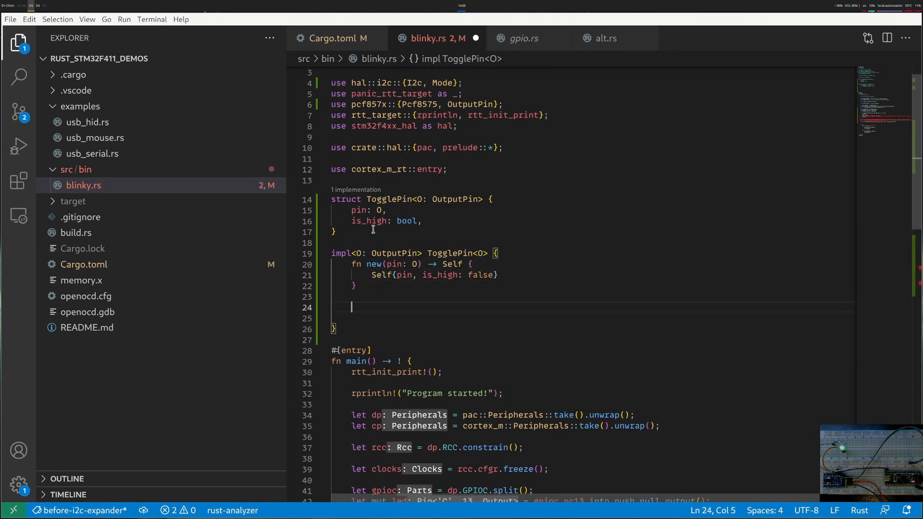
pyautogui.write('fn toggle(&mut self) {')
pyautogui.write('if self.is_high {')
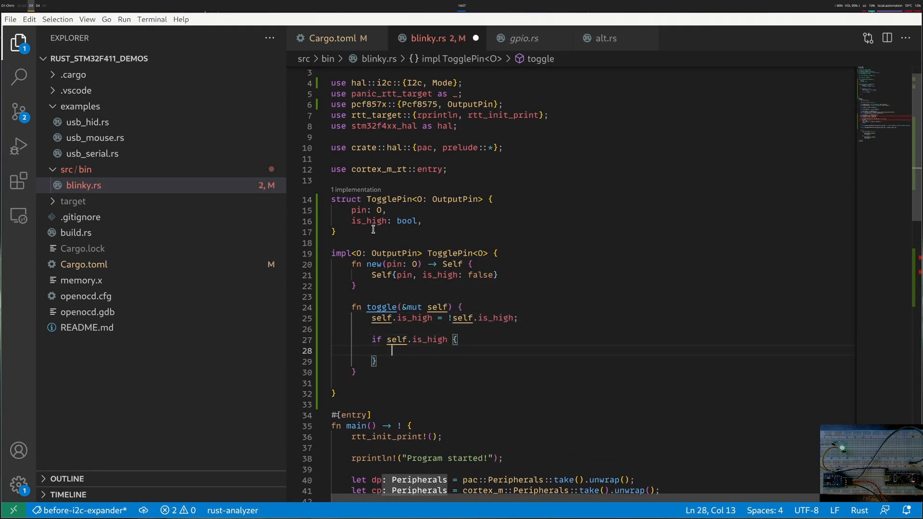
pyautogui.write('self.pin.set_state(if self.is_high {')
pyautogui.click(408, 307)
pyautogui.write('-> Result<(), O::Error> ')
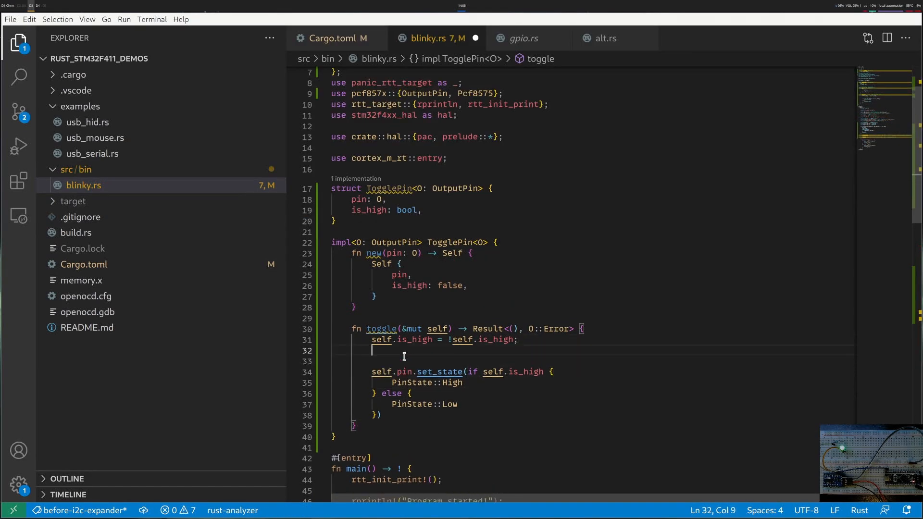
pyautogui.write('l')
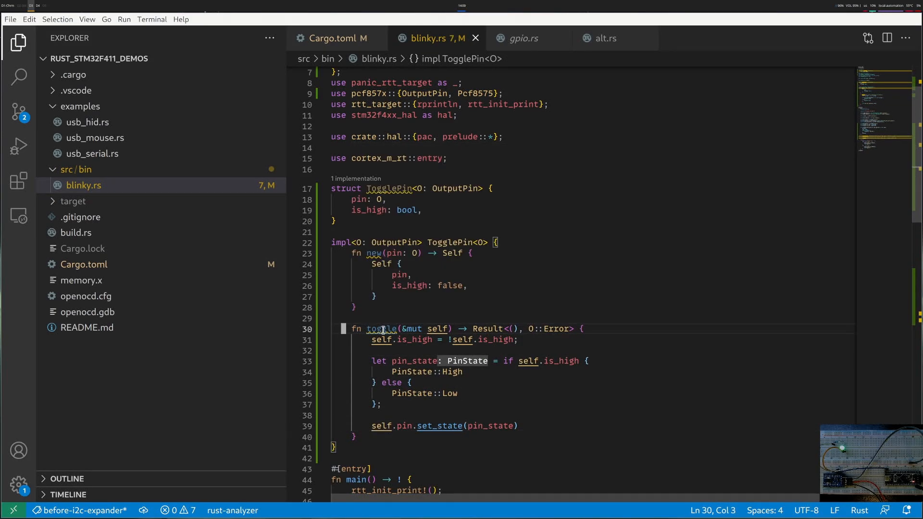
pyautogui.scroll(-3)
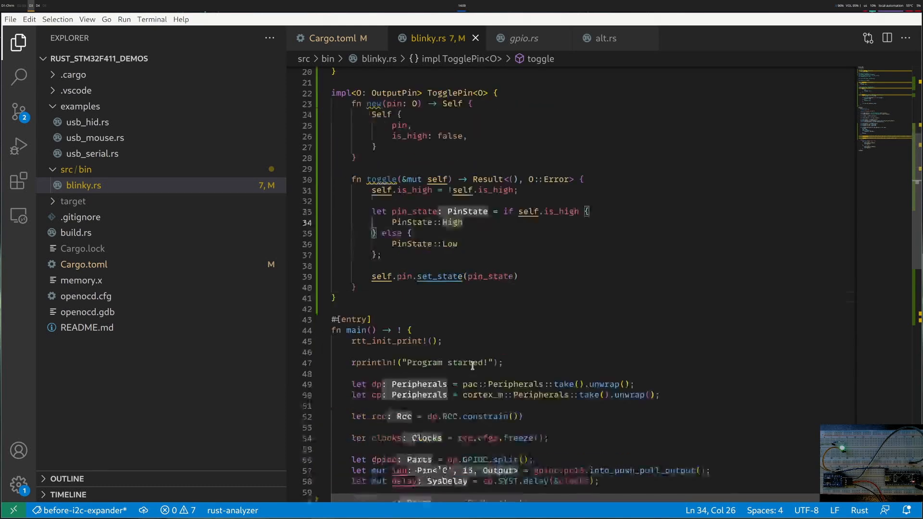
pyautogui.scroll(-3)
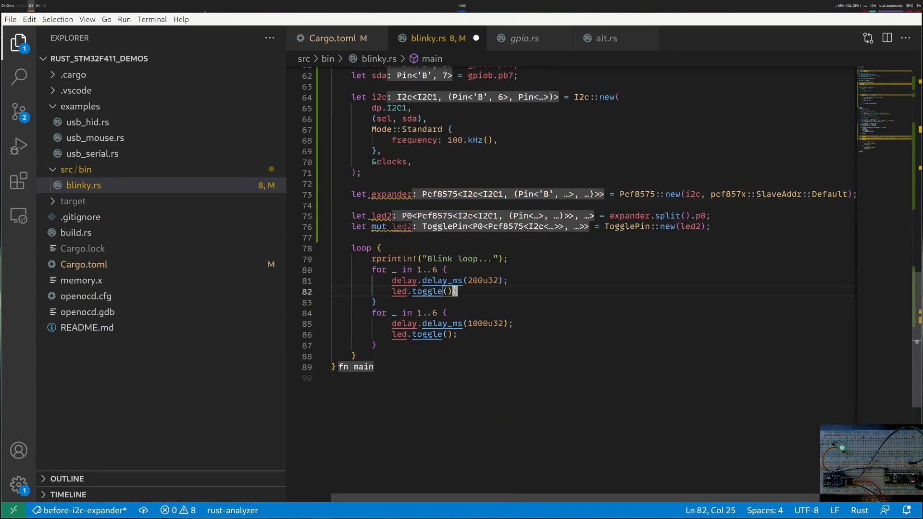
# Add led2.toggle().unwrap() beside led.toggle() in the blink loop.
pyautogui.write('led2.toggle();')
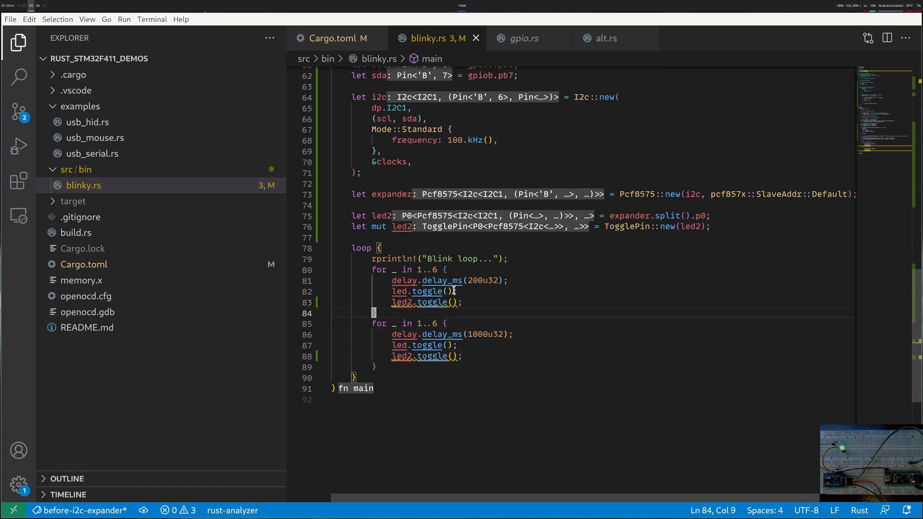
pyautogui.write('.un')
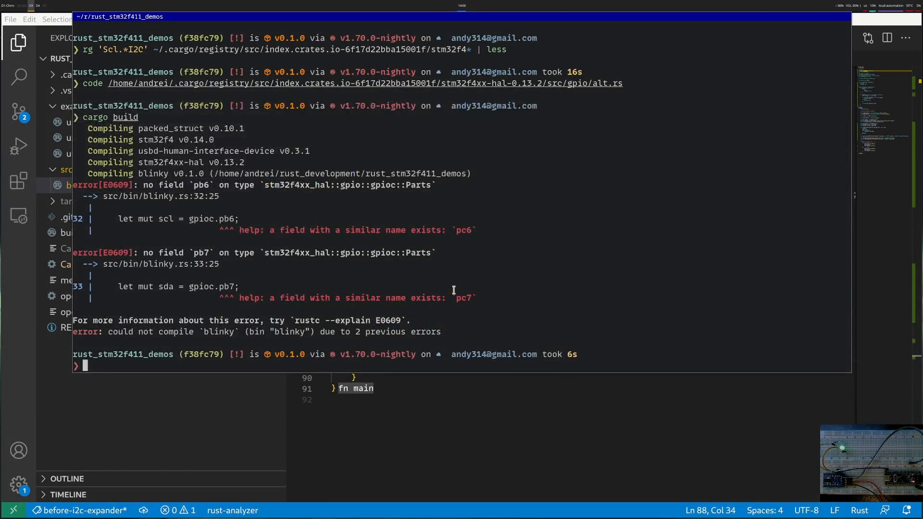
# Run cargo doc --open then cargo run --release; blinky flashes but panics with I2C ArbitrationLoss.
pyautogui.write('cargo doc --open')
pyautogui.write('xkill')
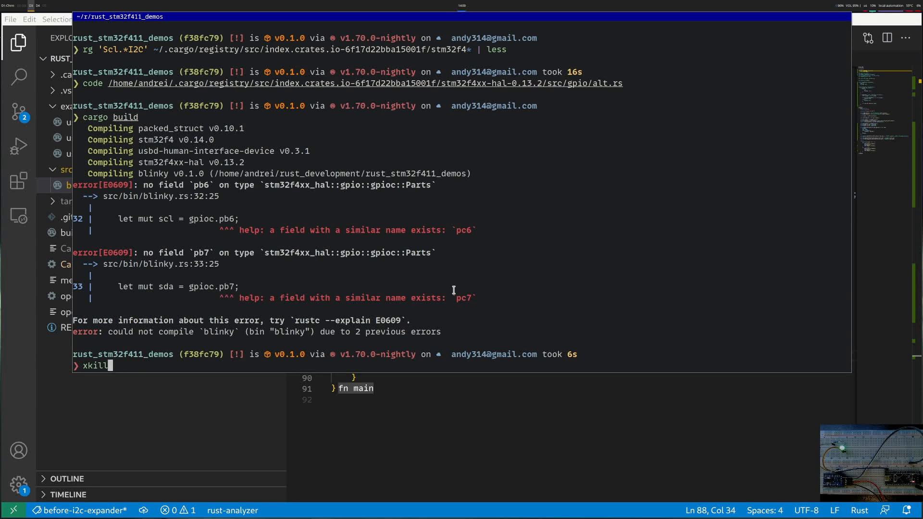
pyautogui.write('cargo run --release')
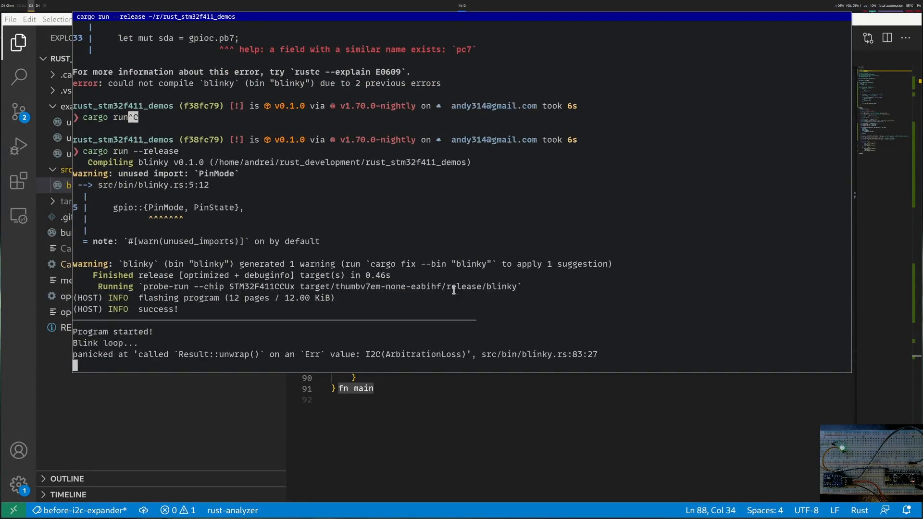
pyautogui.moveTo(430, 355)
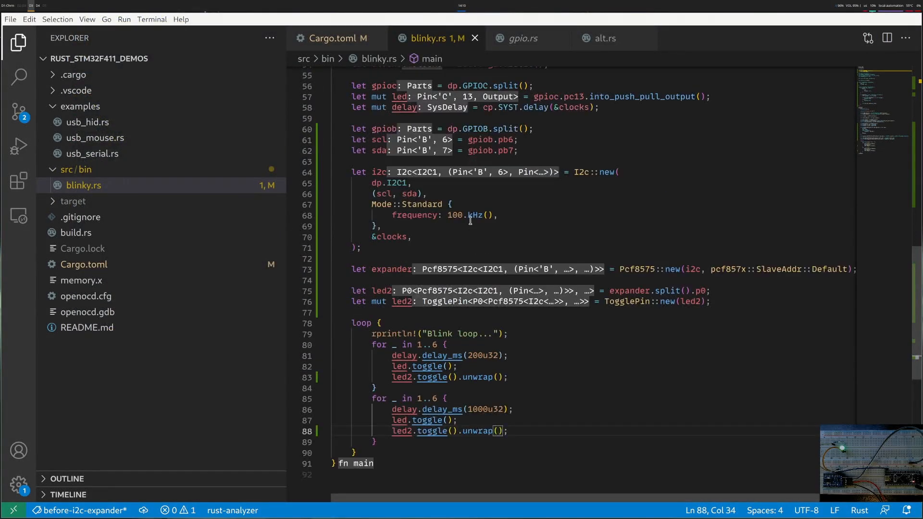
pyautogui.moveTo(618, 225)
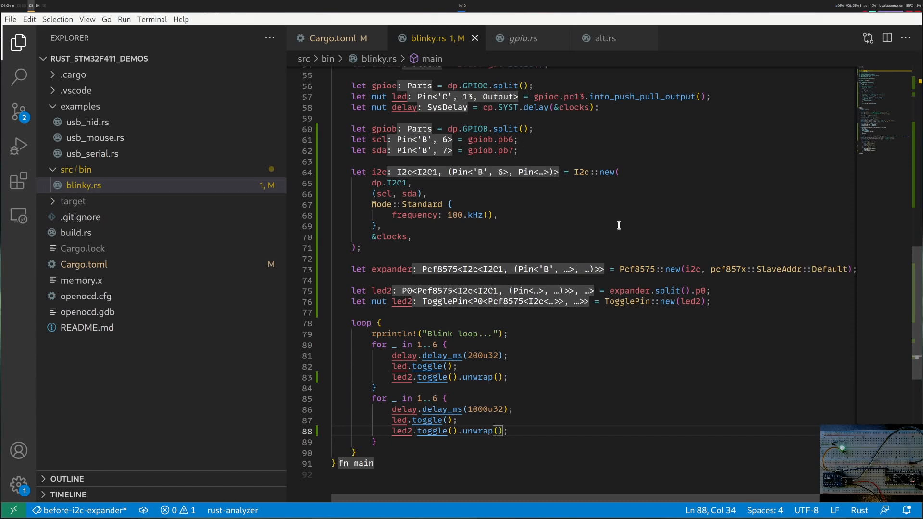